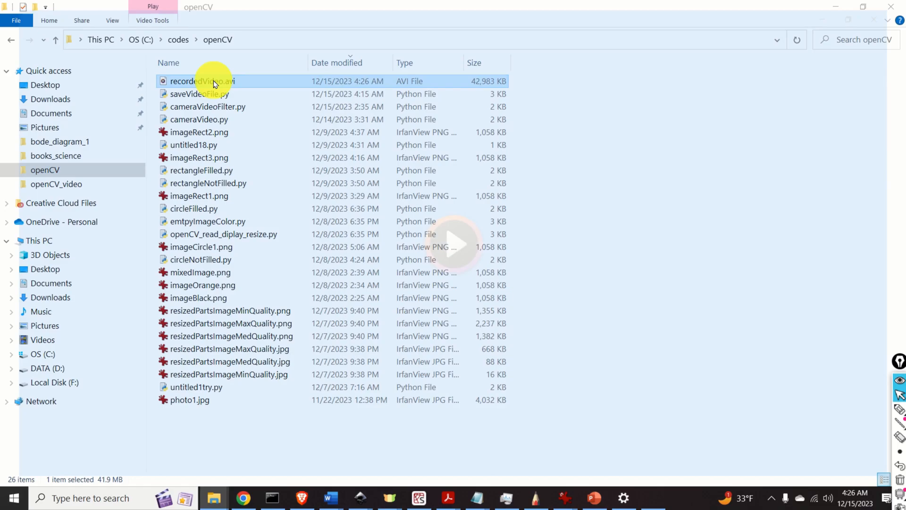
# Play recordedVideo.avi from the openCV folder
pyautogui.doubleClick(201, 81)
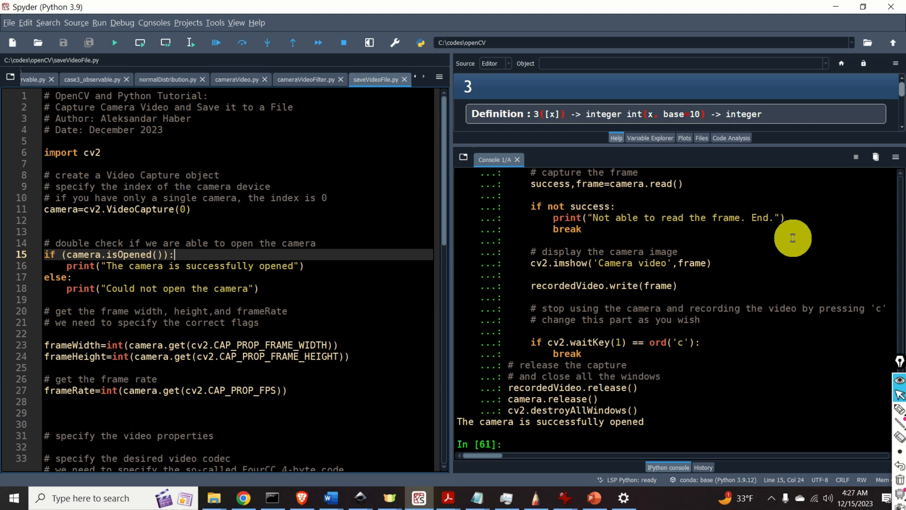
# Create the new empty script untitled22.py
pyautogui.click(17, 41)
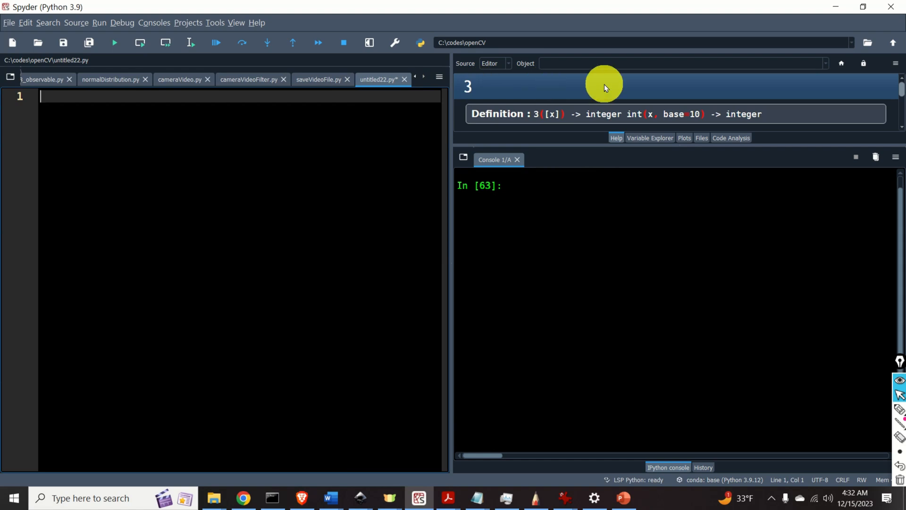
# Write import cv2 and camera = cv2.VideoCapture(0) in the new script
pyautogui.write('import cv2')
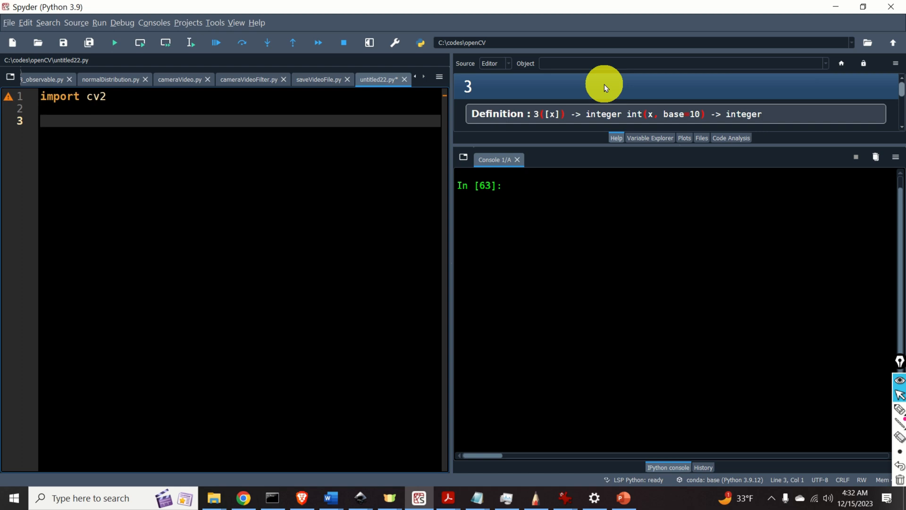
pyautogui.write('cv2.')
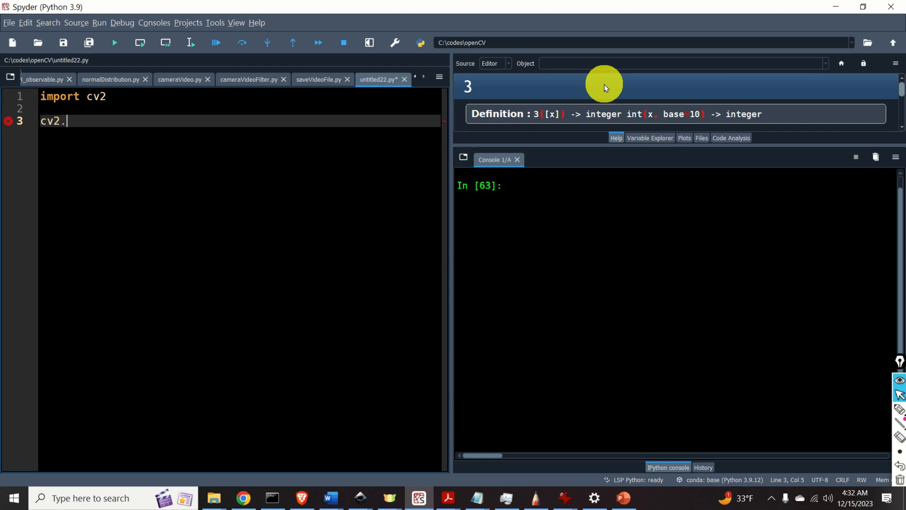
pyautogui.write('Video')
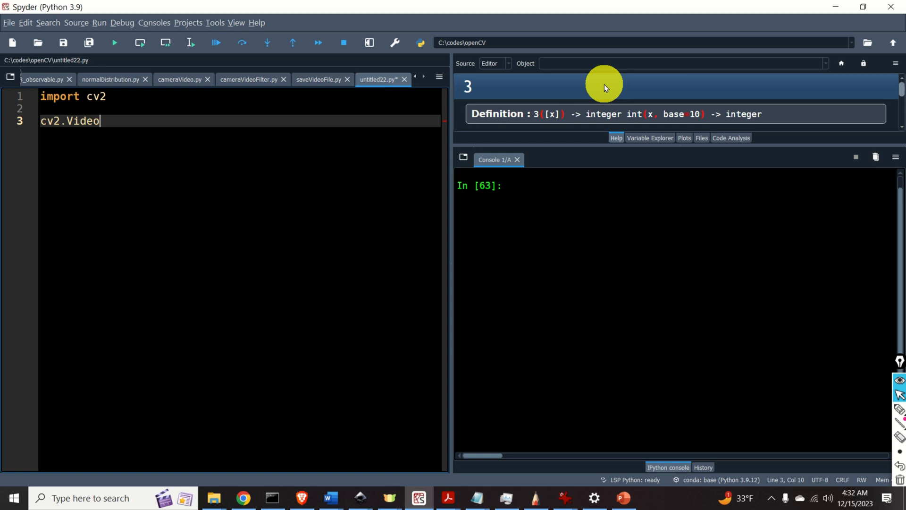
pyautogui.write('Capture()')
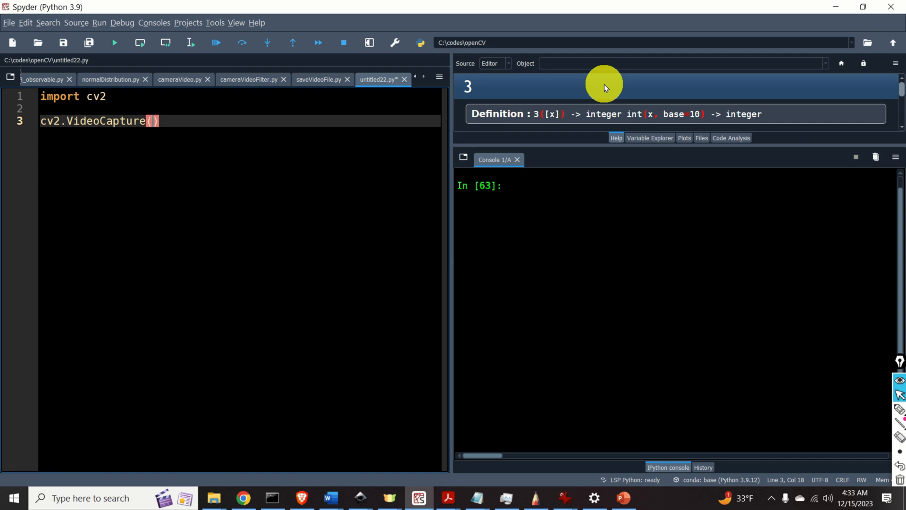
pyautogui.write('0')
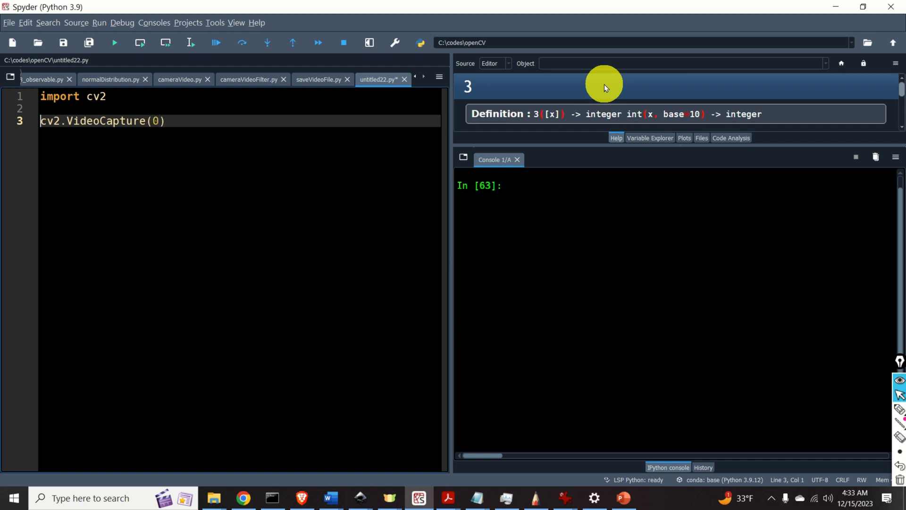
pyautogui.write('=')
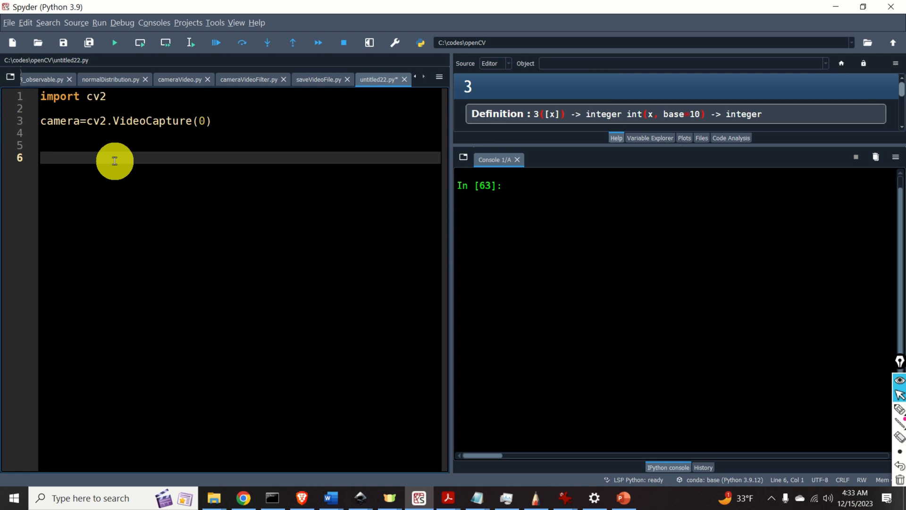
# Add an if camera.isOpened(): block printing that the camera opened successfully
pyautogui.write('if (camera.')
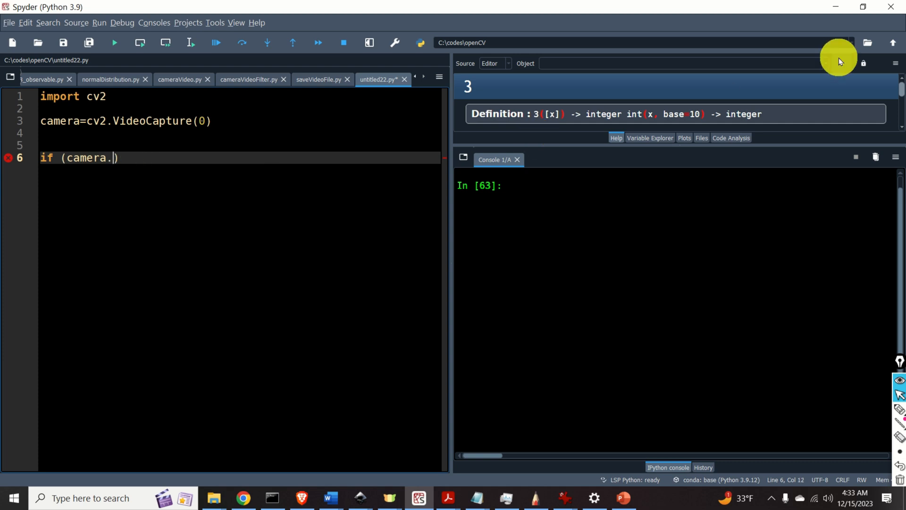
pyautogui.write('isO')
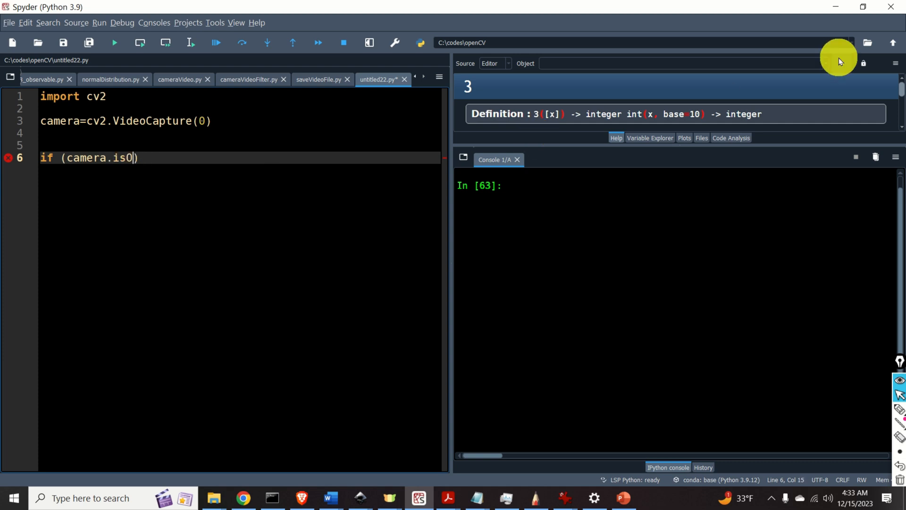
pyautogui.write('pened()')
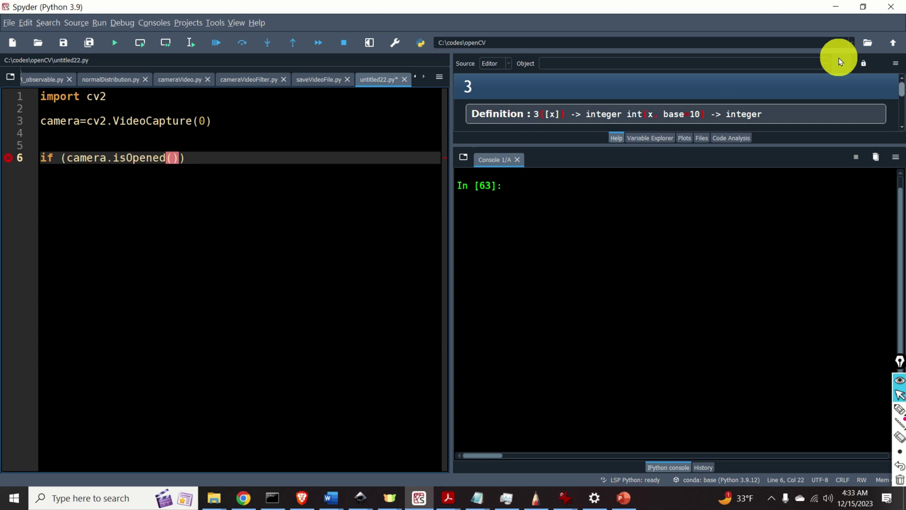
pyautogui.write(':')
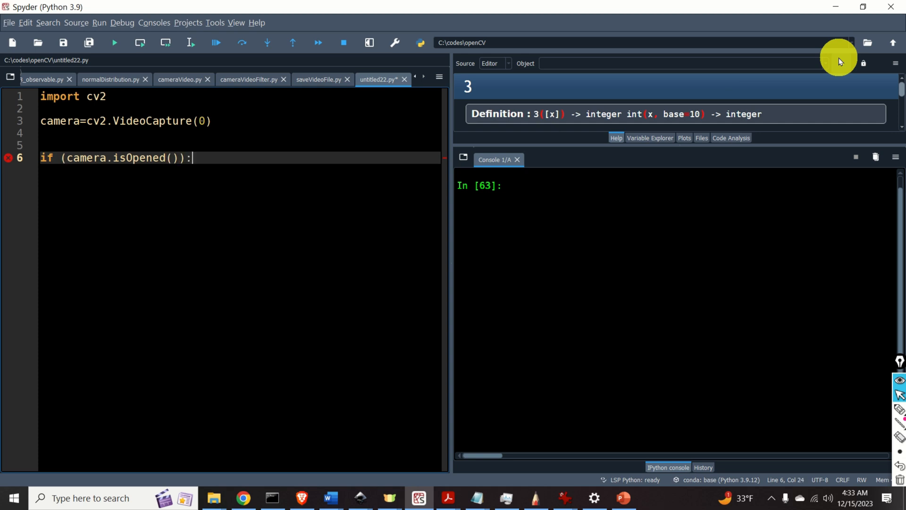
pyautogui.write('print("')
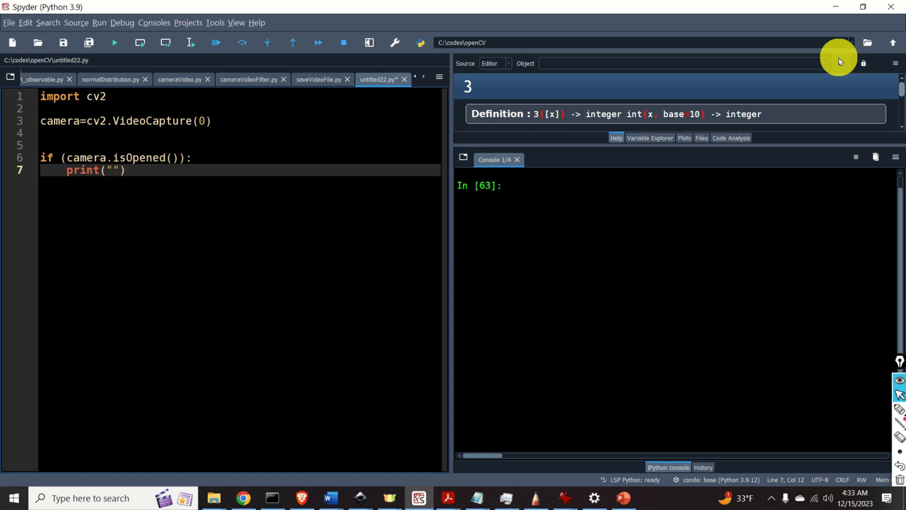
pyautogui.write('Tge')
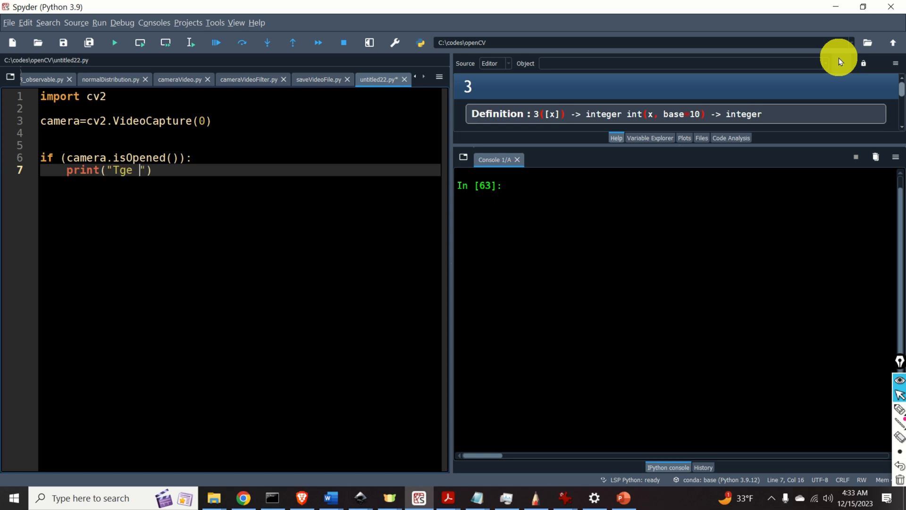
pyautogui.write('he camera i')
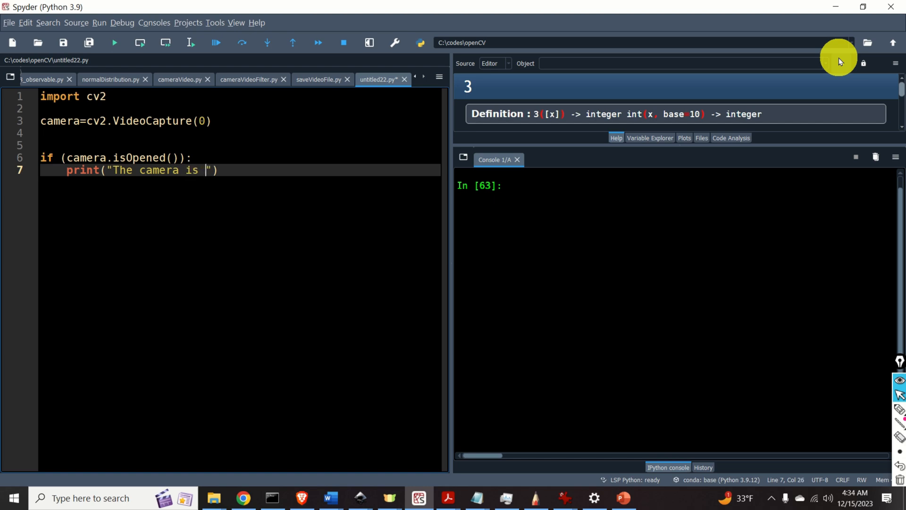
pyautogui.write('success')
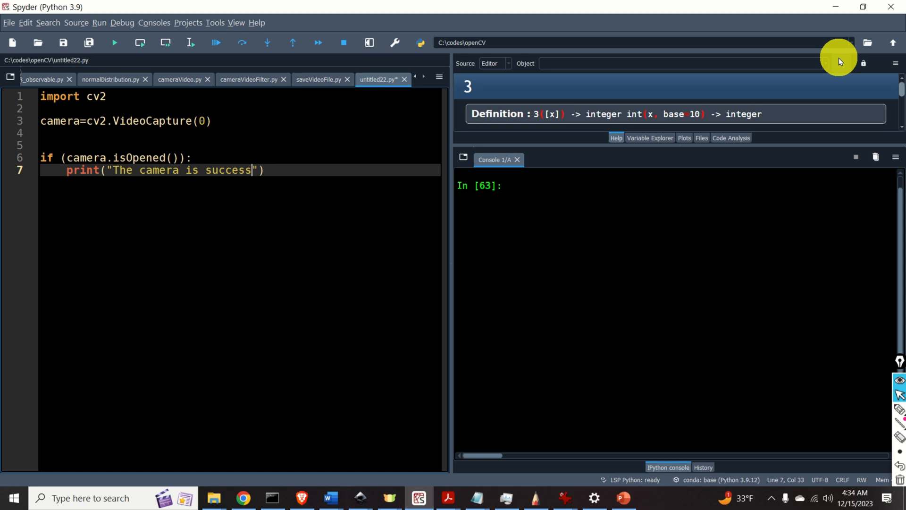
pyautogui.write('fully opened')
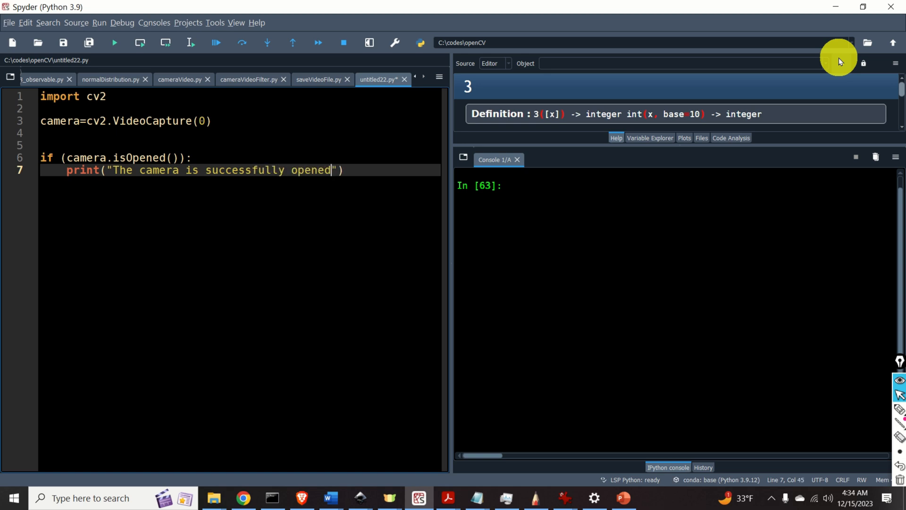
# Add an else branch printing "Could not open the camera"
pyautogui.press('Enter')
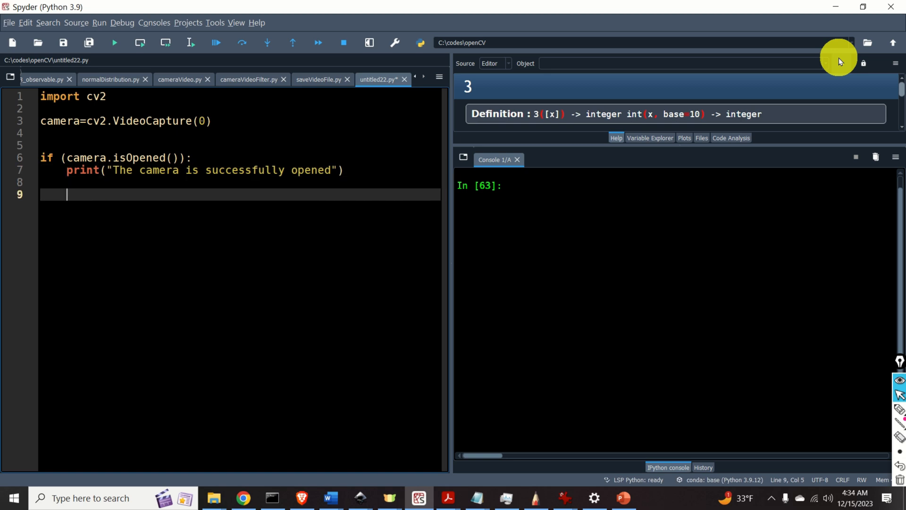
pyautogui.write('else:')
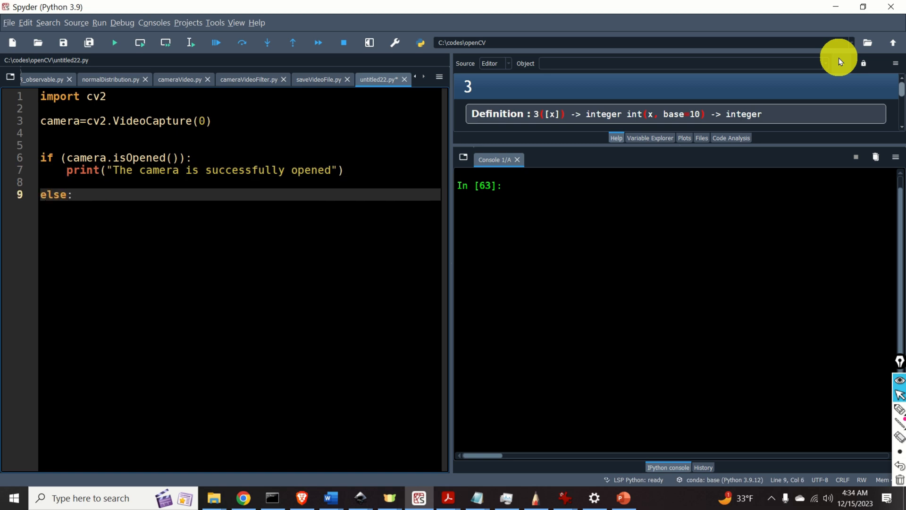
pyautogui.write('pri')
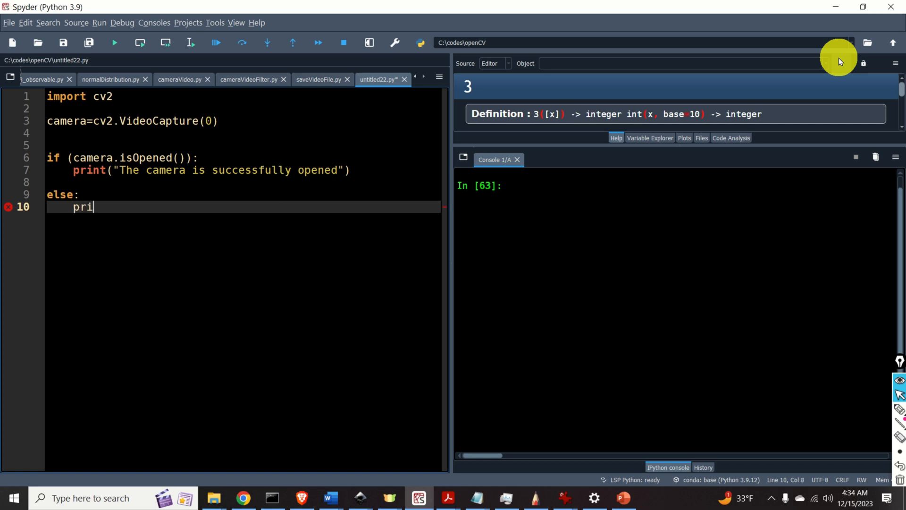
pyautogui.write('nt("")')
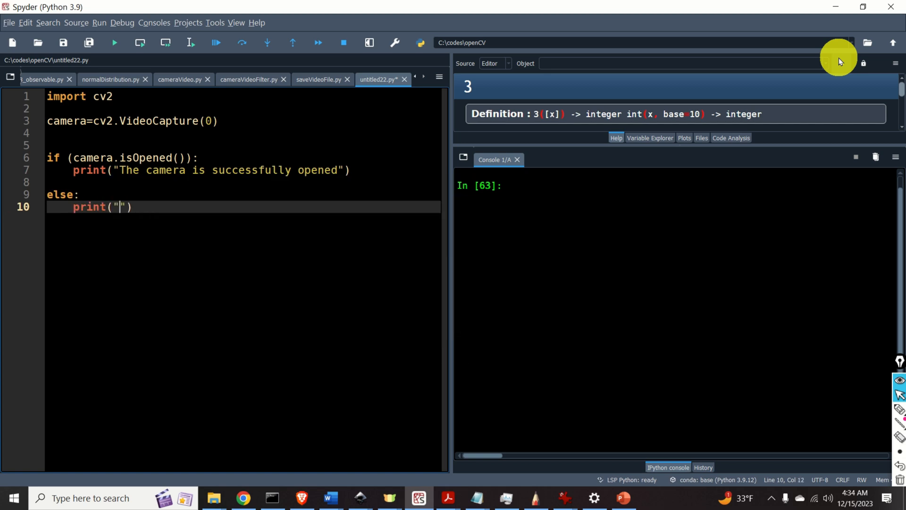
pyautogui.write('Could not')
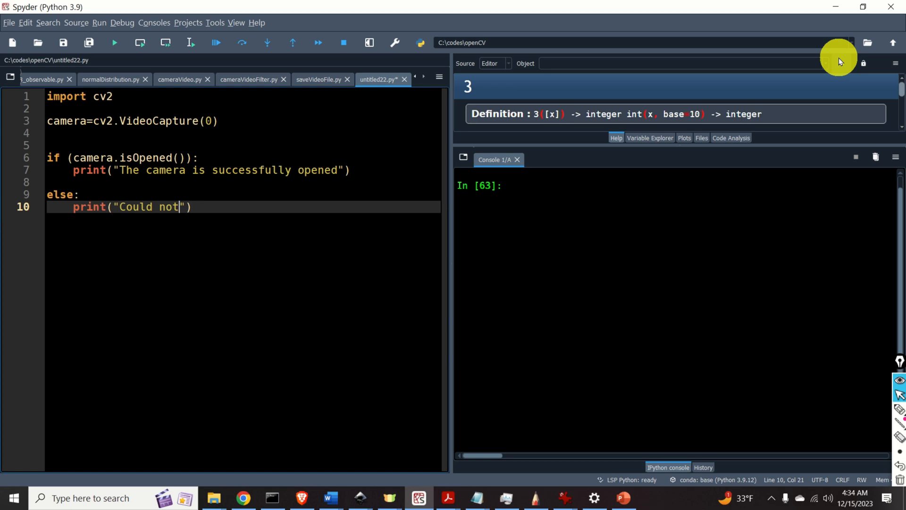
pyautogui.write('open the ca')
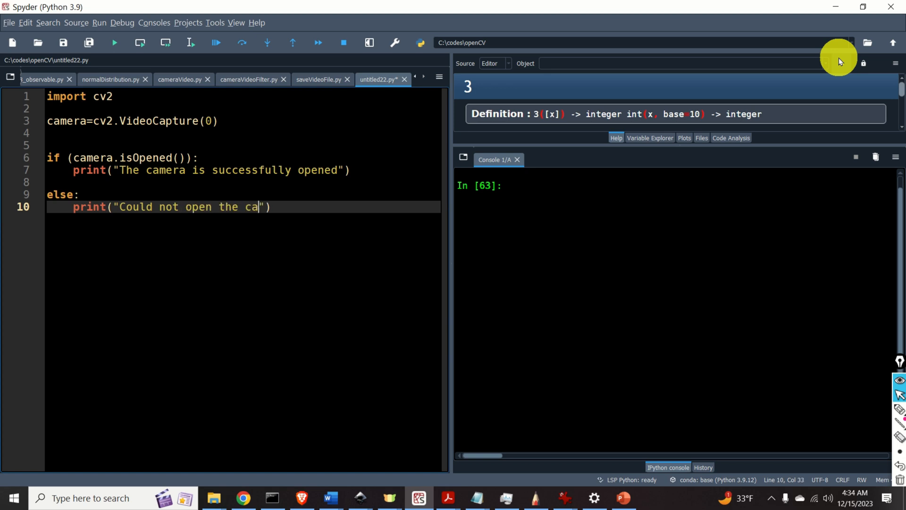
pyautogui.write('mera')
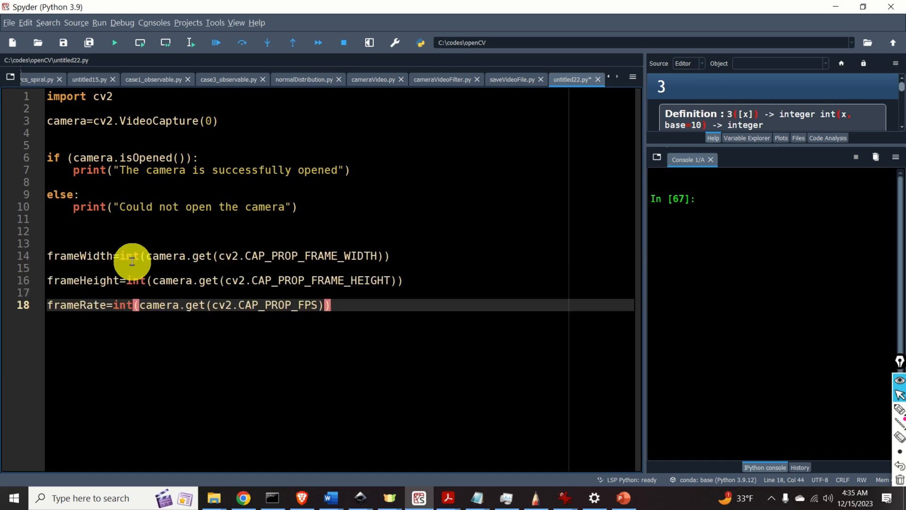
# Highlight the frameWidth, frameHeight and frameRate lines and their CAP_PROP properties read with camera.get
pyautogui.doubleClick(78, 256)
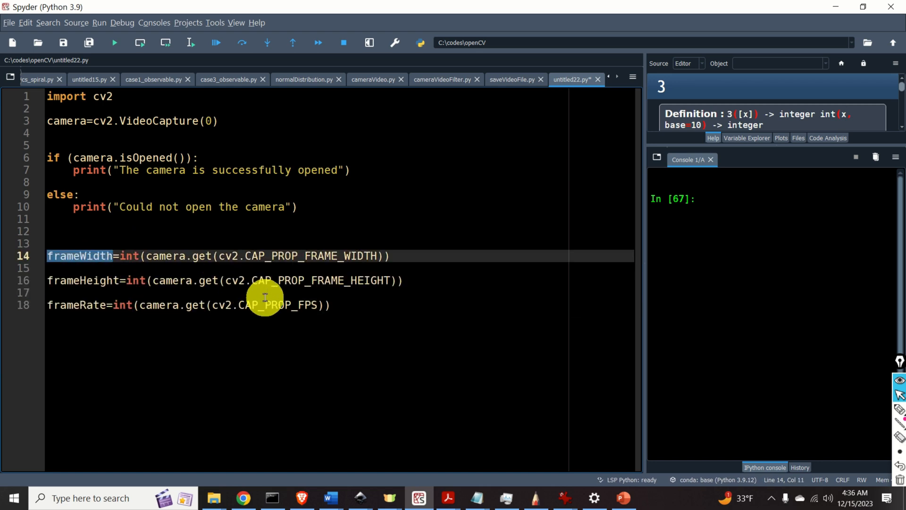
pyautogui.click(198, 256)
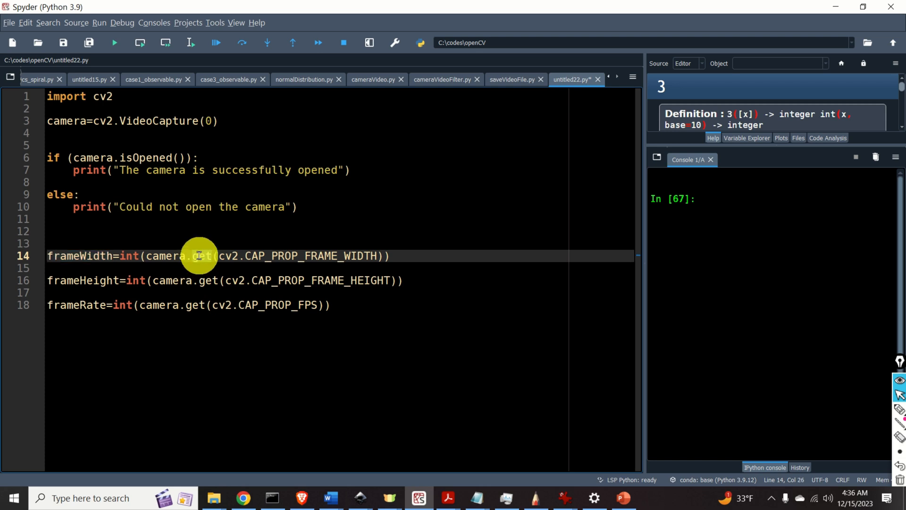
pyautogui.doubleClick(310, 255)
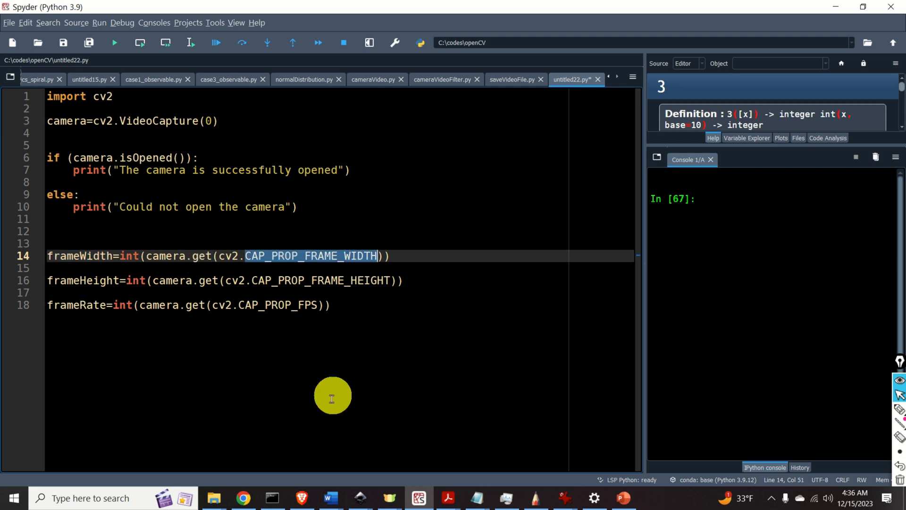
pyautogui.moveTo(238, 362)
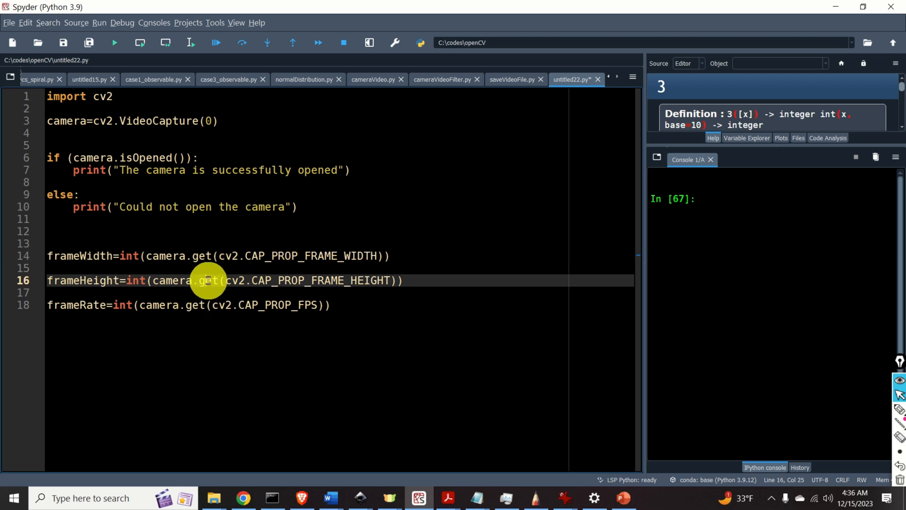
pyautogui.doubleClick(318, 281)
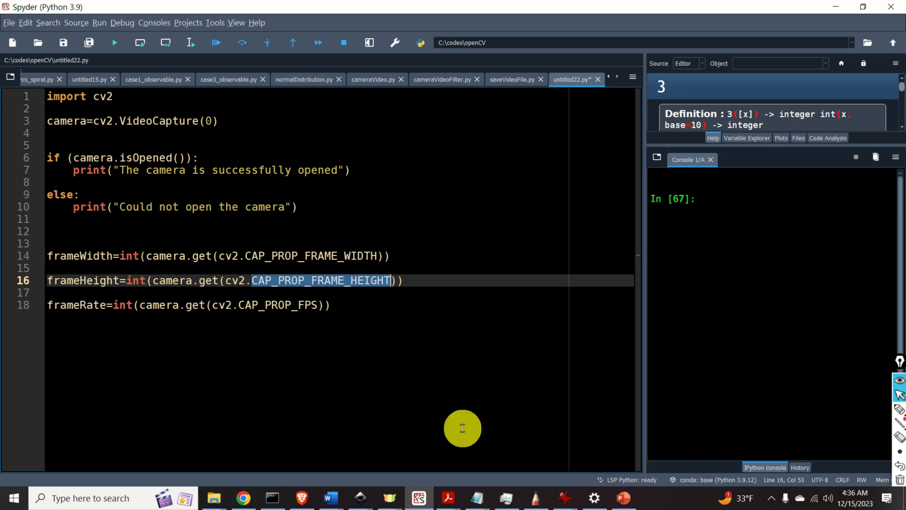
pyautogui.moveTo(356, 378)
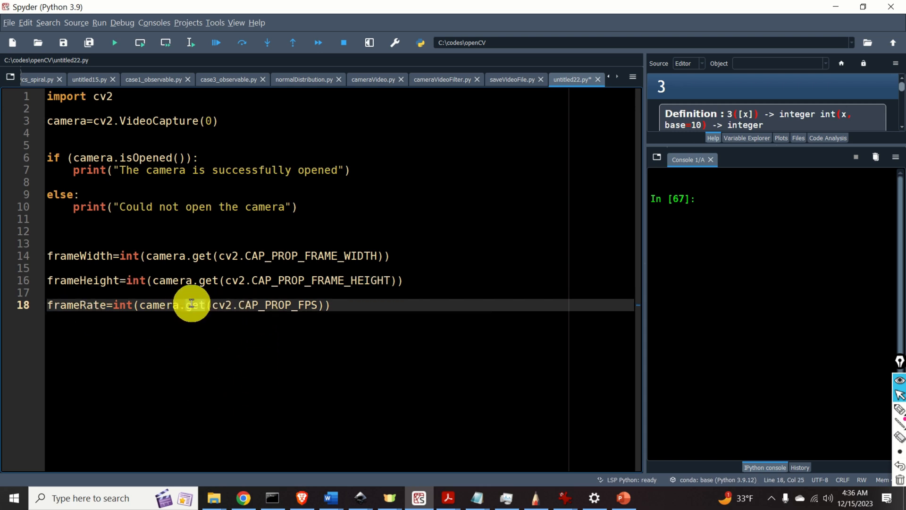
pyautogui.doubleClick(278, 305)
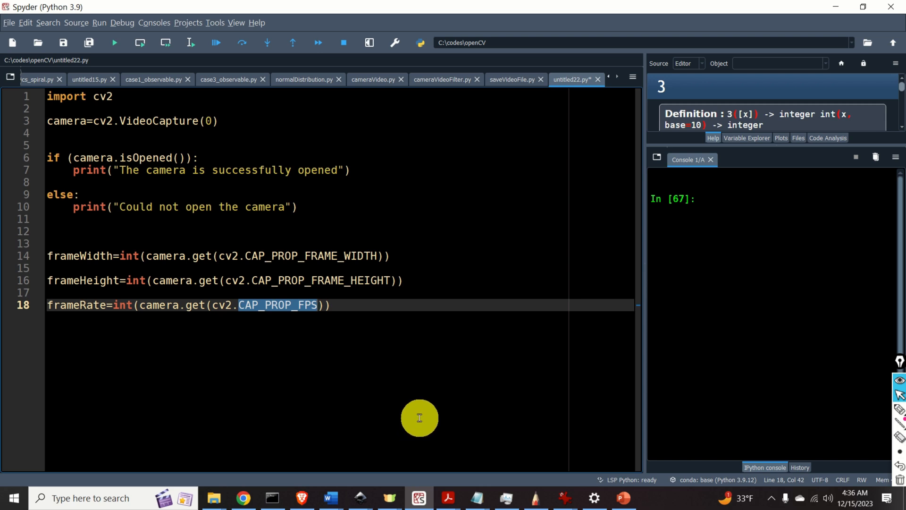
pyautogui.moveTo(393, 392)
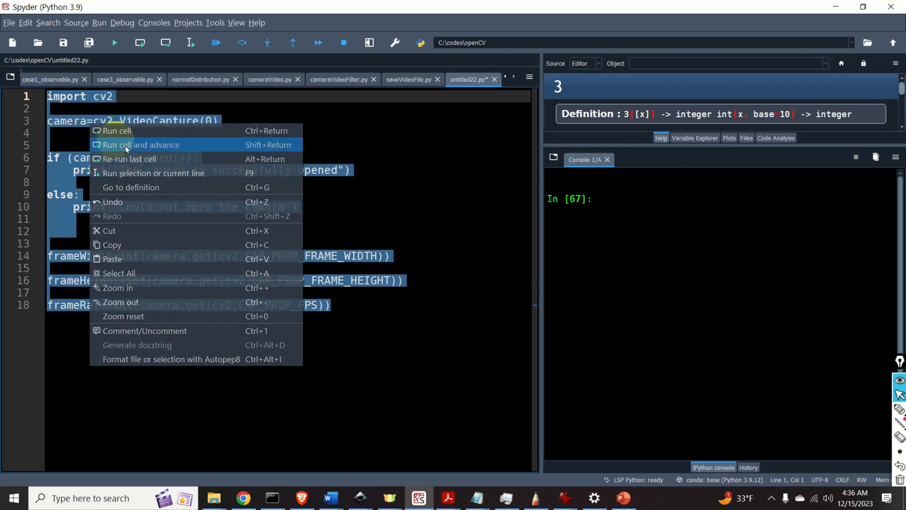
# Run the camera code, then run the frameWidth and frameHeight selections to print their values
pyautogui.click(140, 145)
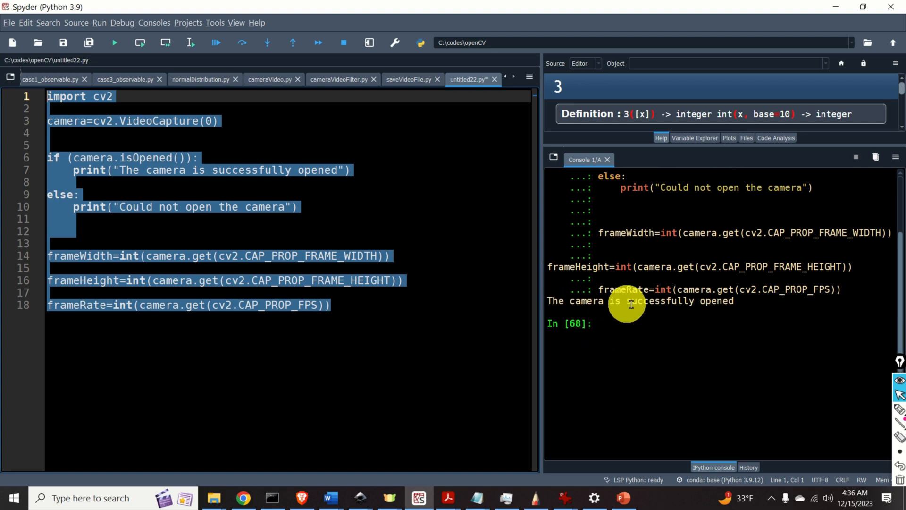
pyautogui.rightClick(79, 255)
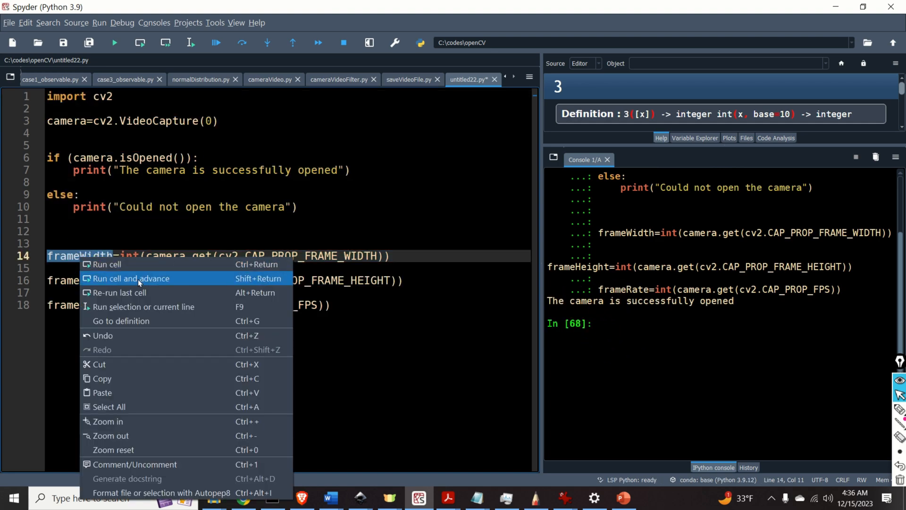
pyautogui.click(137, 278)
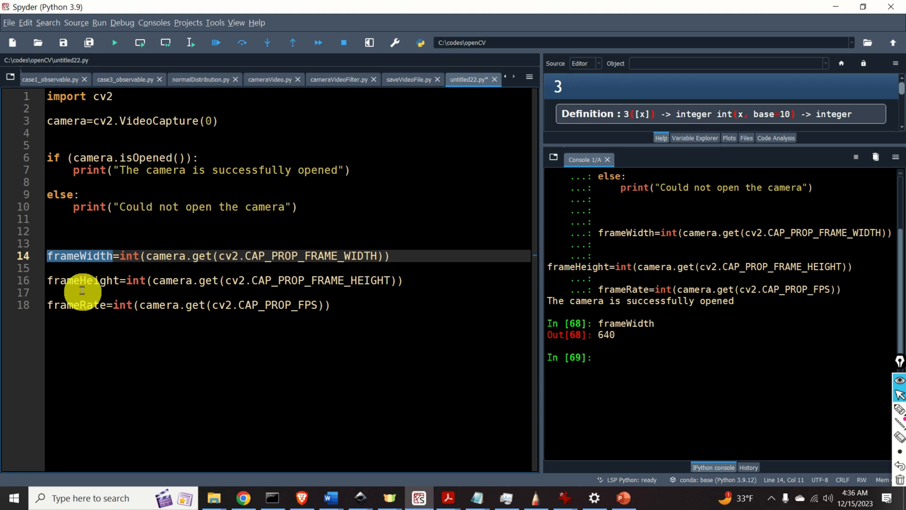
pyautogui.rightClick(83, 281)
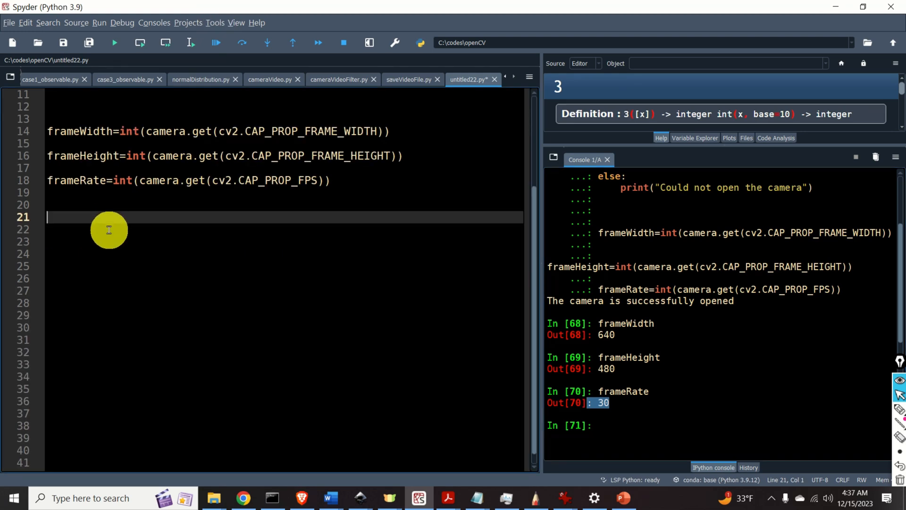
pyautogui.moveTo(106, 232)
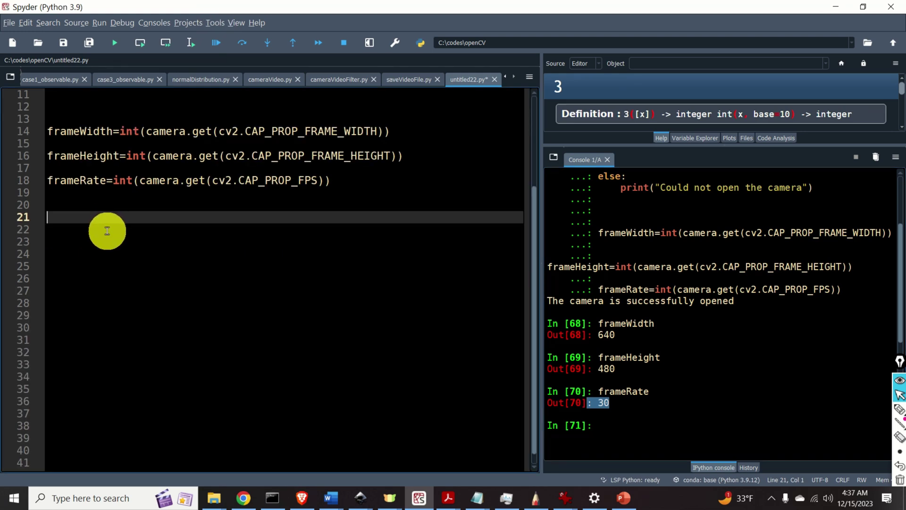
pyautogui.moveTo(108, 239)
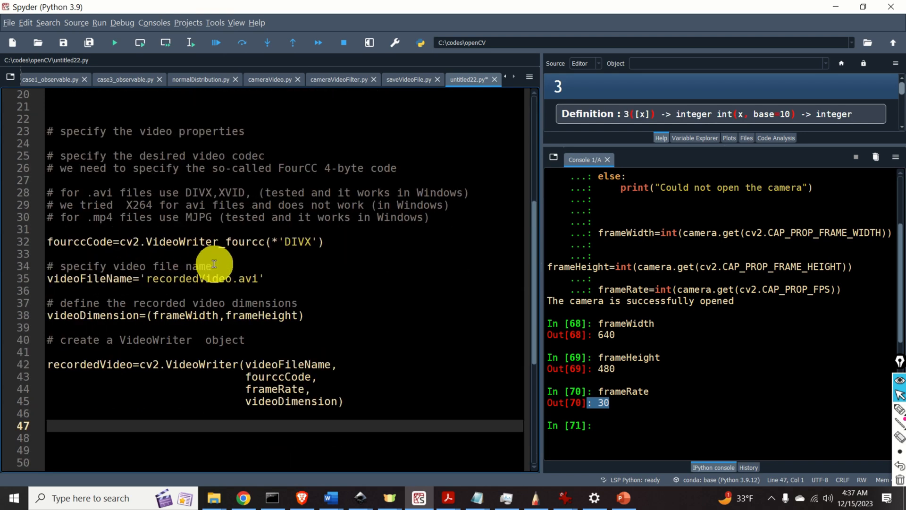
pyautogui.moveTo(141, 192)
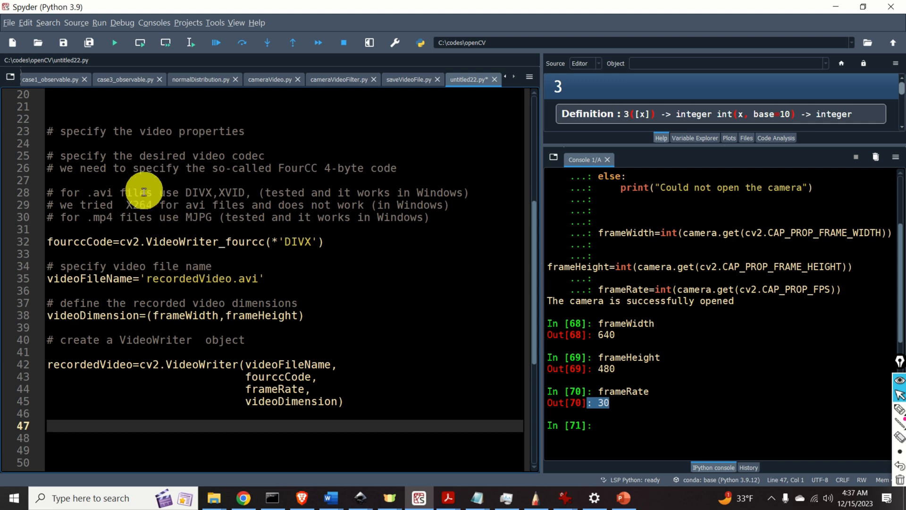
pyautogui.moveTo(148, 245)
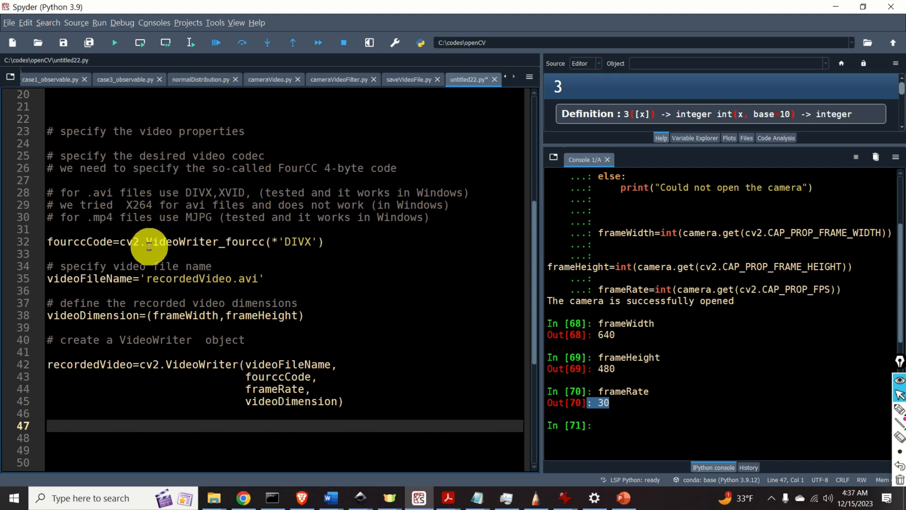
# Highlight the fourccCode line: DIVX codec for avi, MJPG for mp4
pyautogui.click(173, 241)
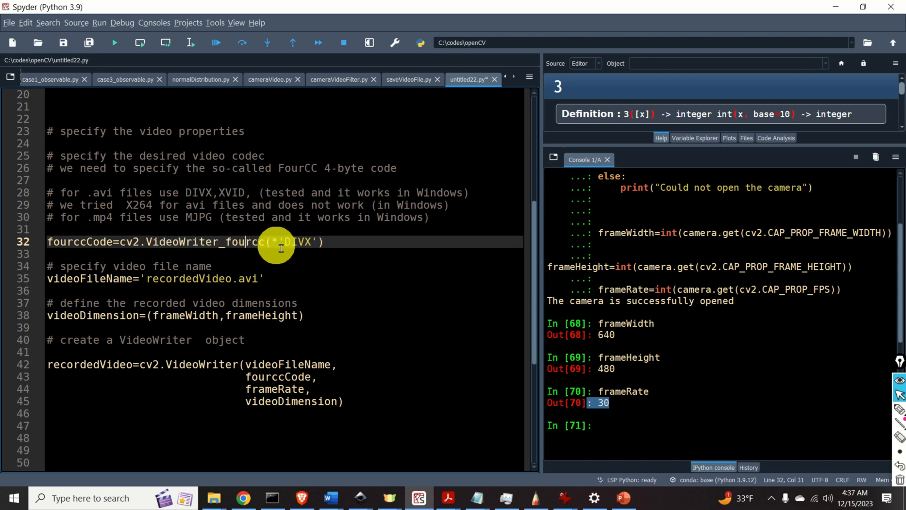
pyautogui.moveTo(330, 263)
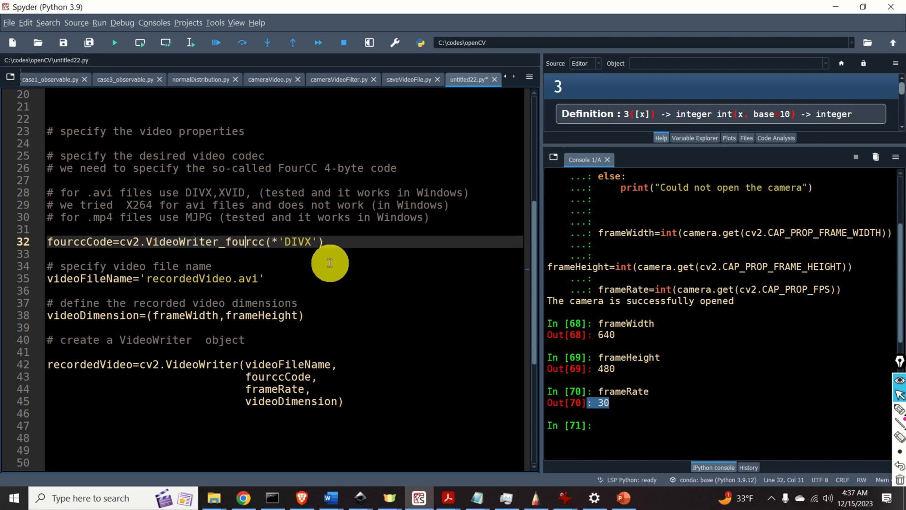
pyautogui.moveTo(332, 263)
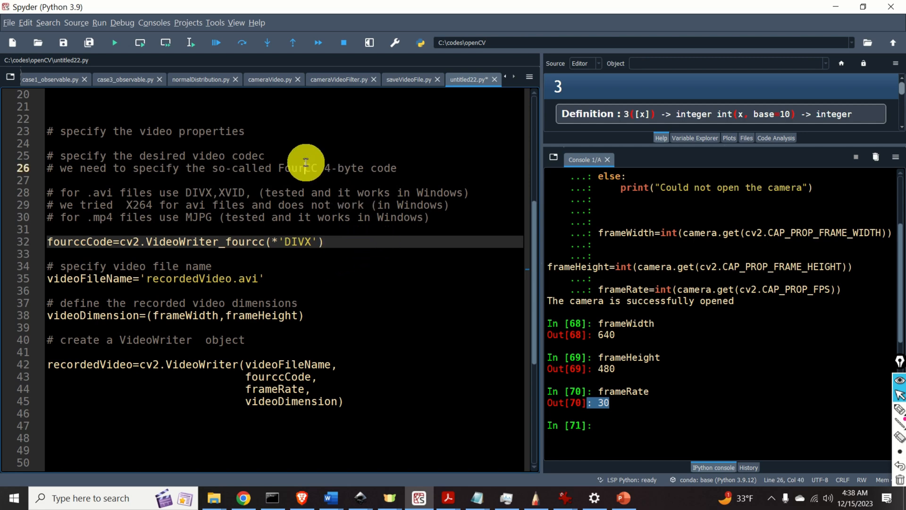
pyautogui.doubleClick(297, 168)
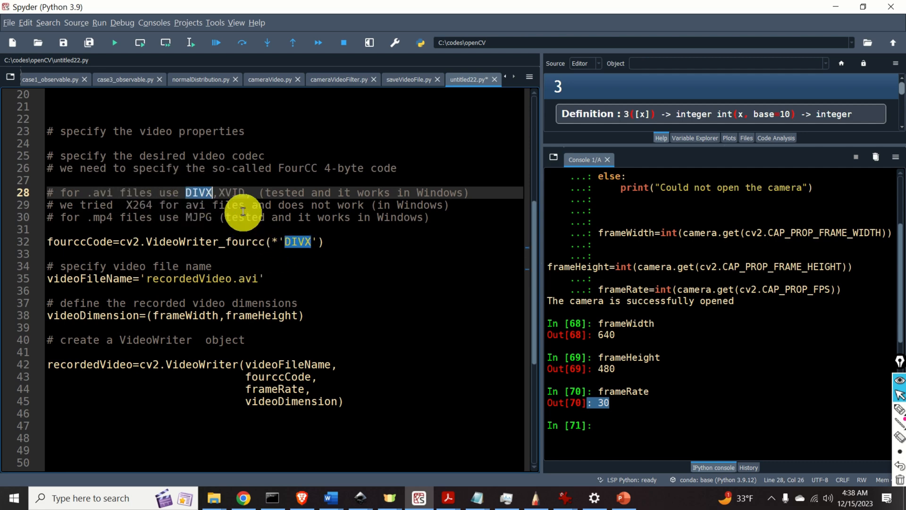
pyautogui.moveTo(292, 287)
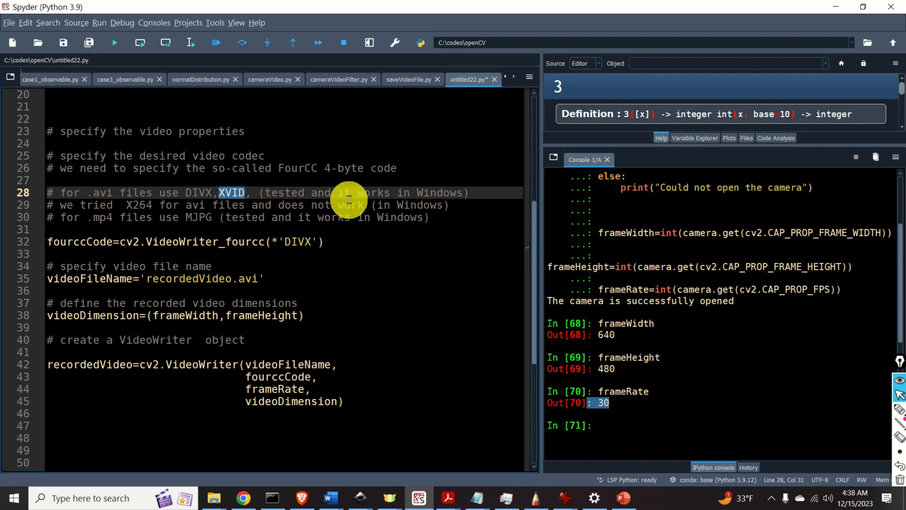
pyautogui.moveTo(441, 184)
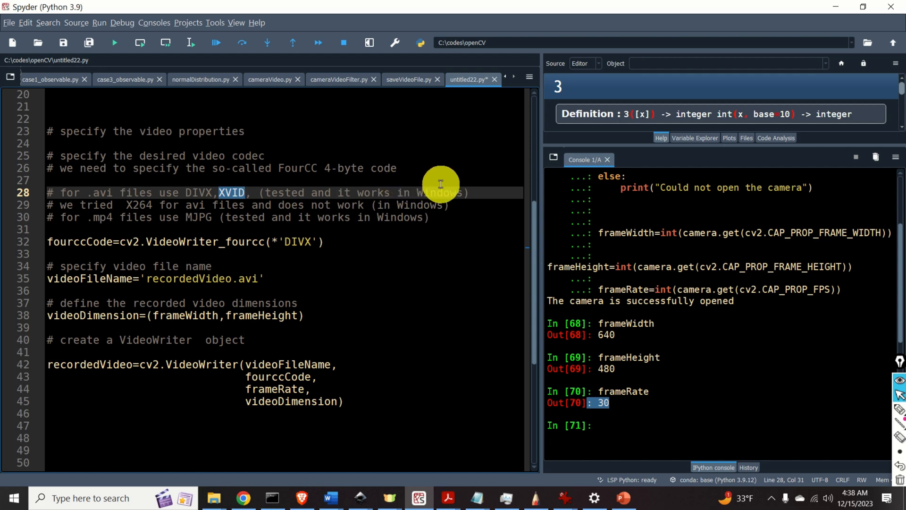
pyautogui.doubleClick(102, 217)
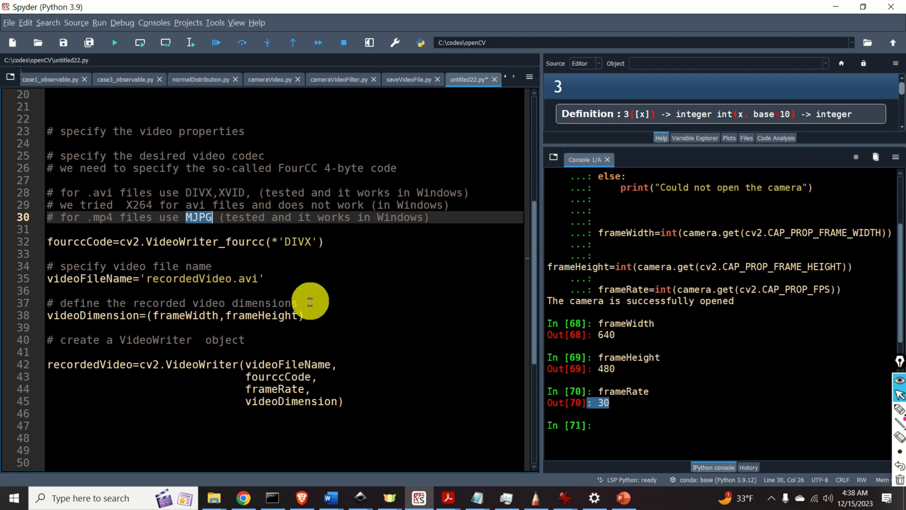
pyautogui.moveTo(313, 303)
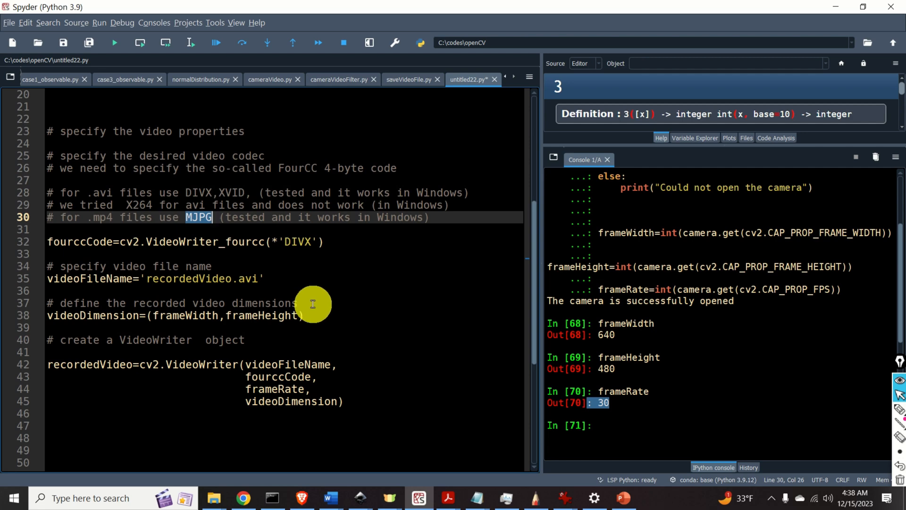
pyautogui.moveTo(314, 298)
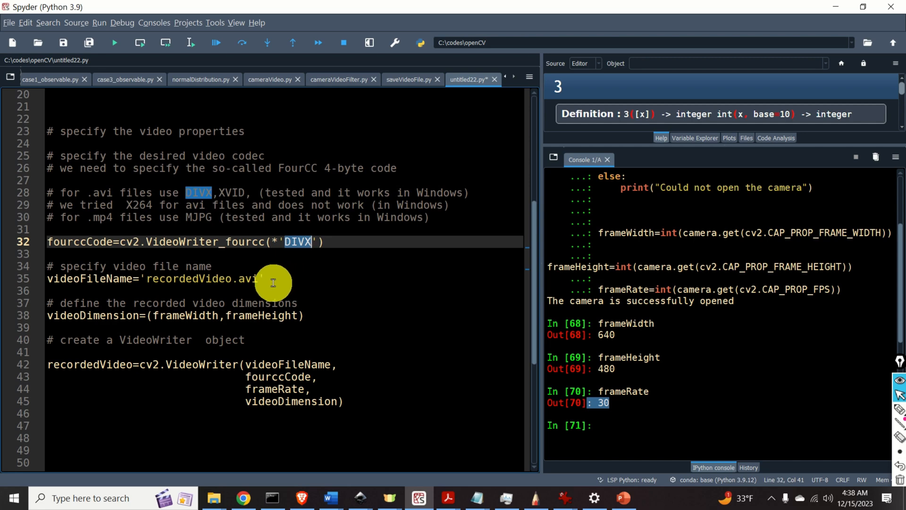
pyautogui.moveTo(225, 274)
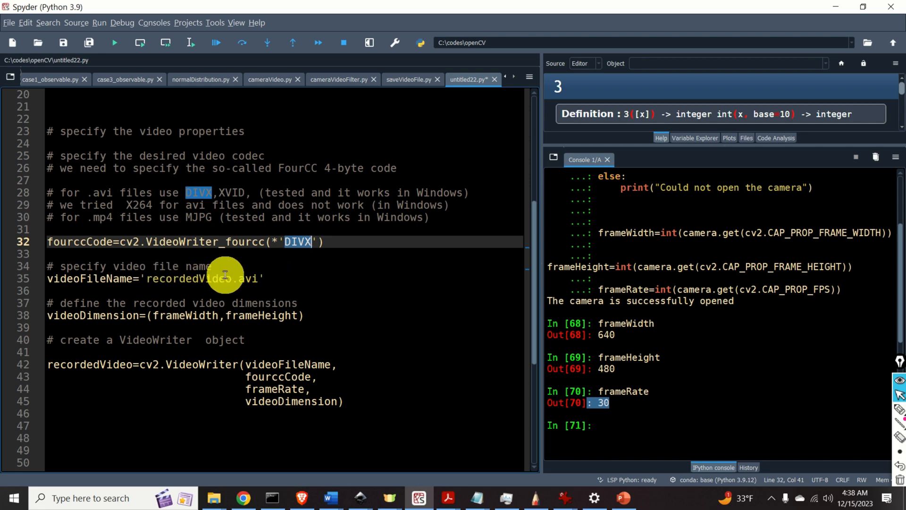
# Highlight videoDimension, frameHeight and the VideoWriter object created with videoDimension
pyautogui.doubleClick(188, 278)
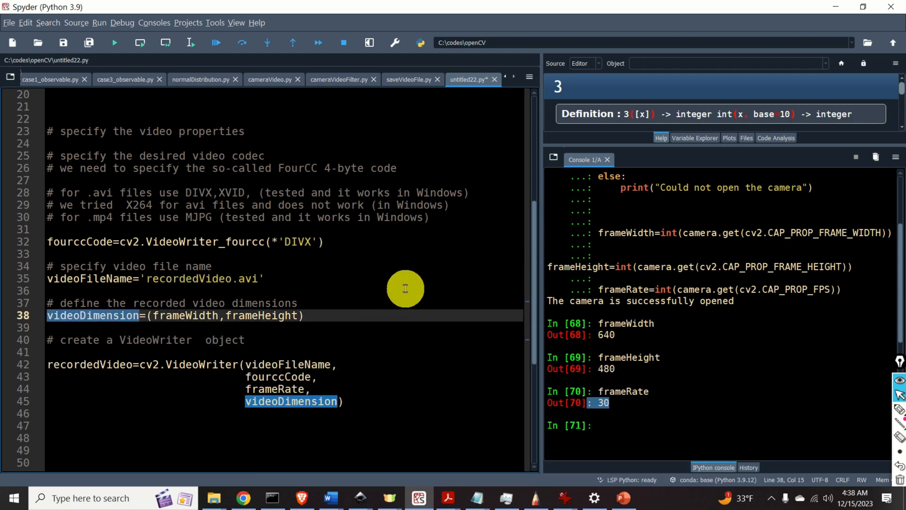
pyautogui.moveTo(218, 321)
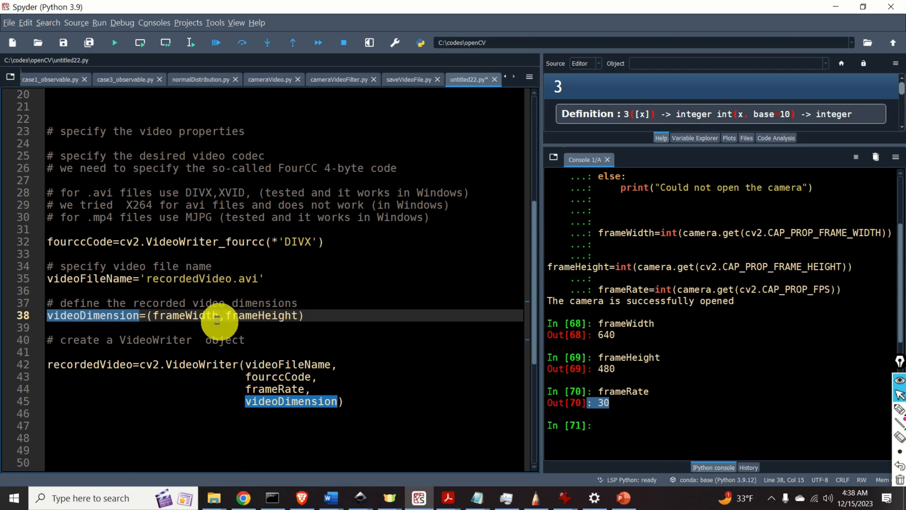
pyautogui.doubleClick(265, 315)
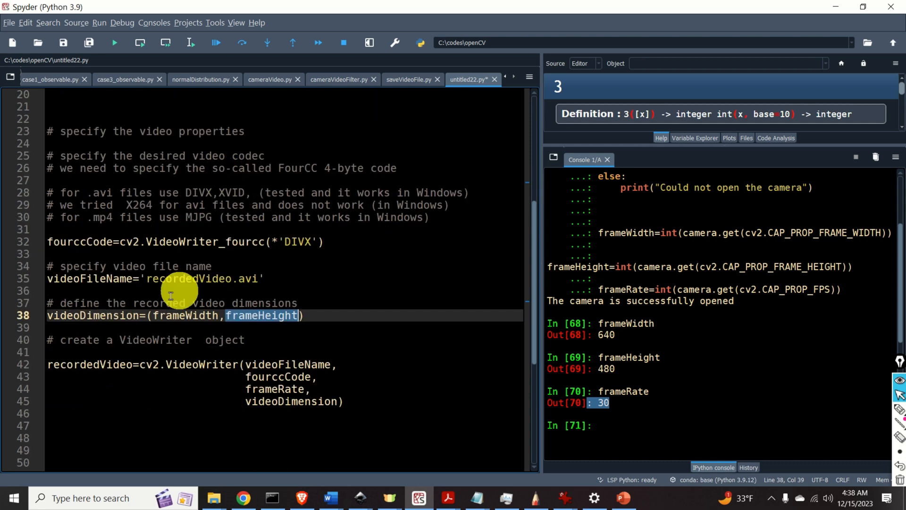
pyautogui.doubleClick(79, 340)
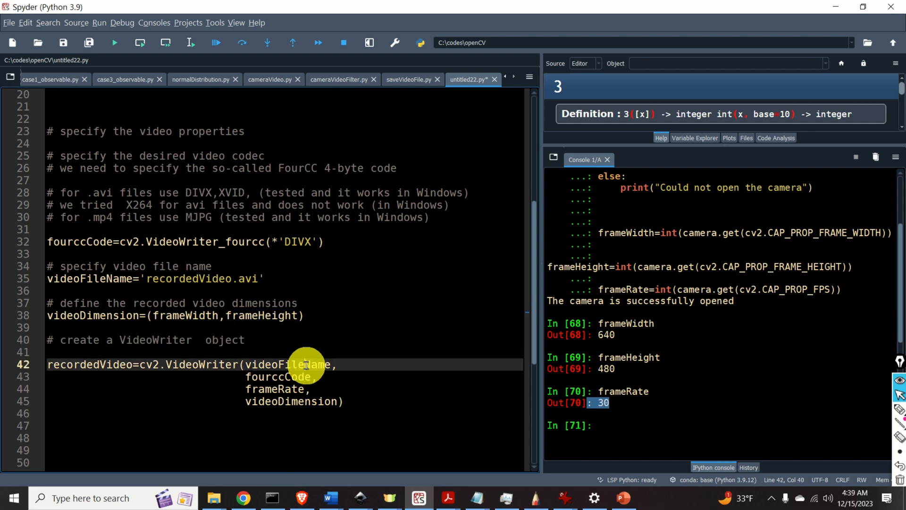
pyautogui.doubleClick(201, 365)
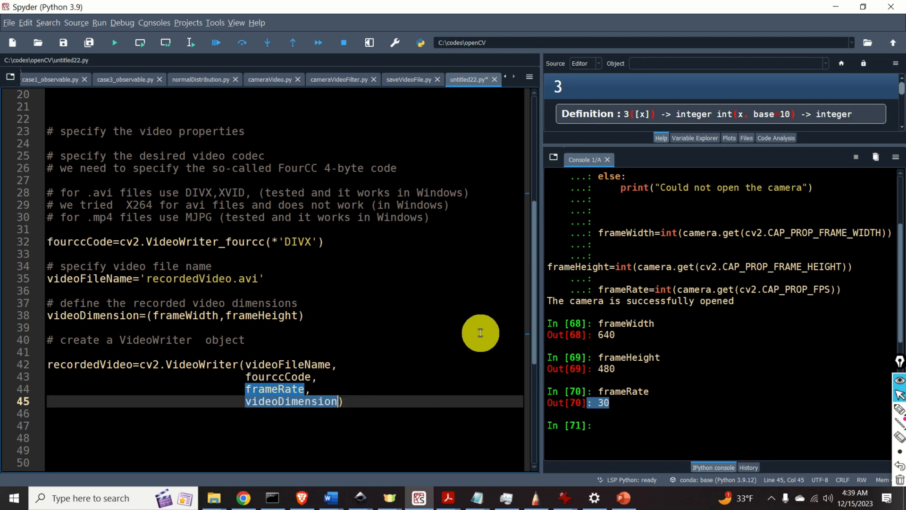
pyautogui.doubleClick(92, 315)
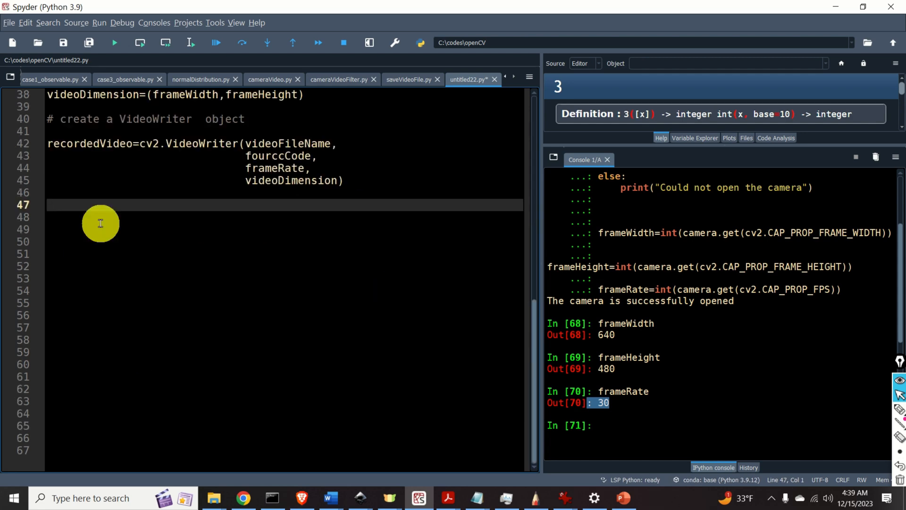
pyautogui.moveTo(436, 182)
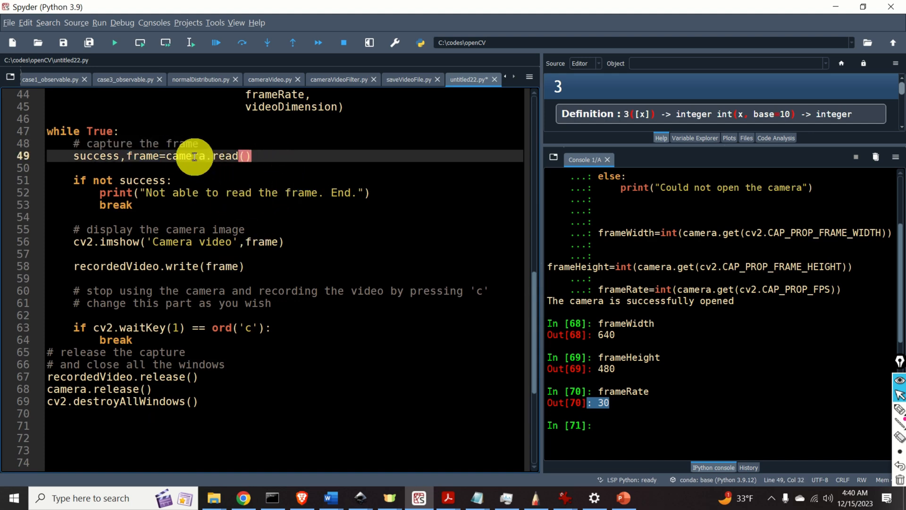
pyautogui.doubleClick(226, 156)
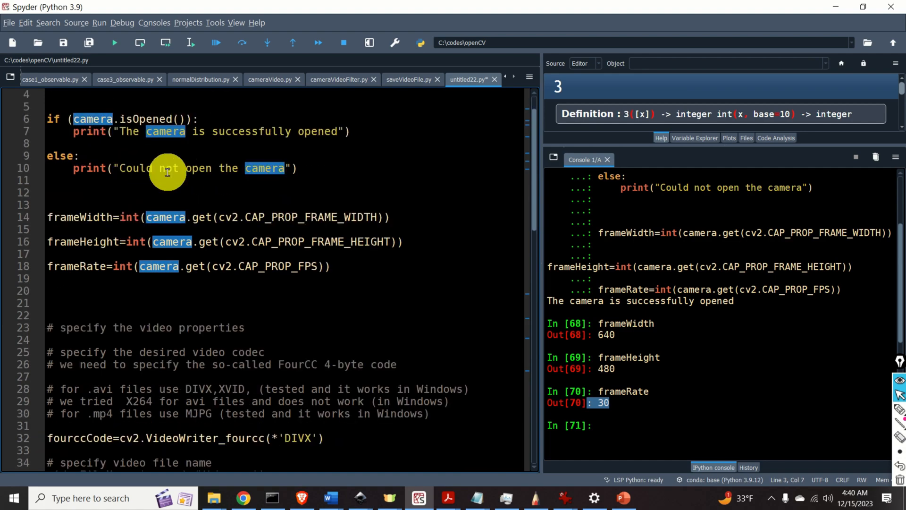
pyautogui.scroll(-3)
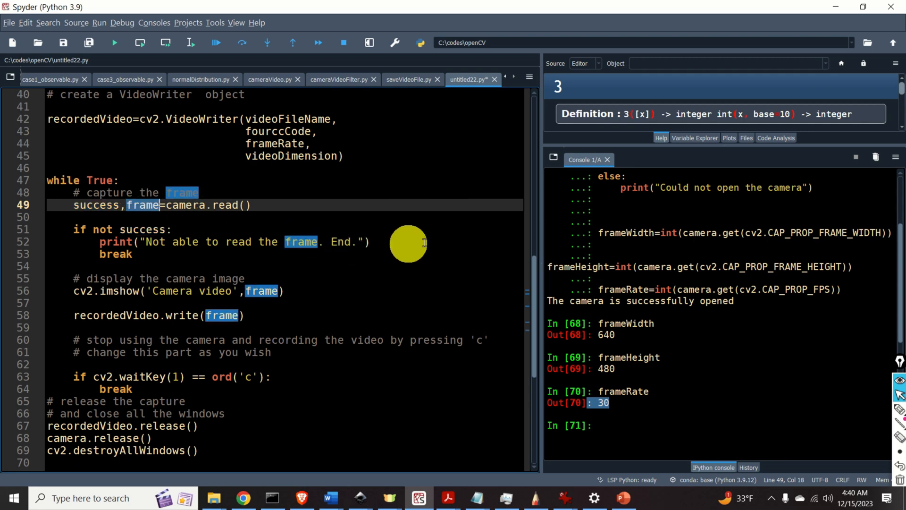
pyautogui.moveTo(472, 235)
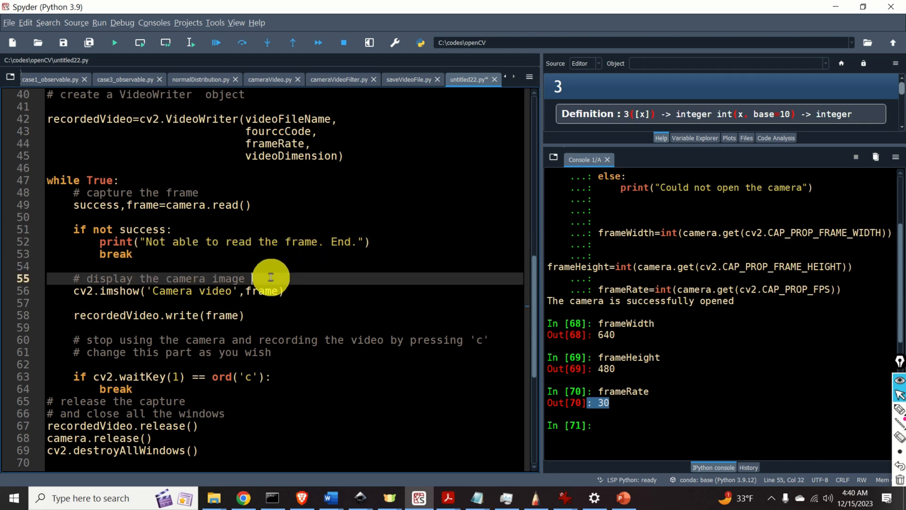
pyautogui.click(297, 291)
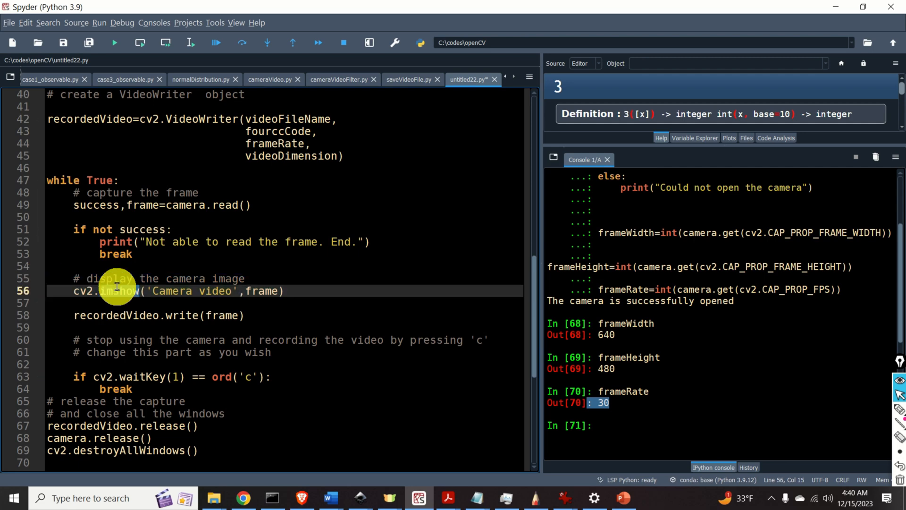
pyautogui.doubleClick(176, 291)
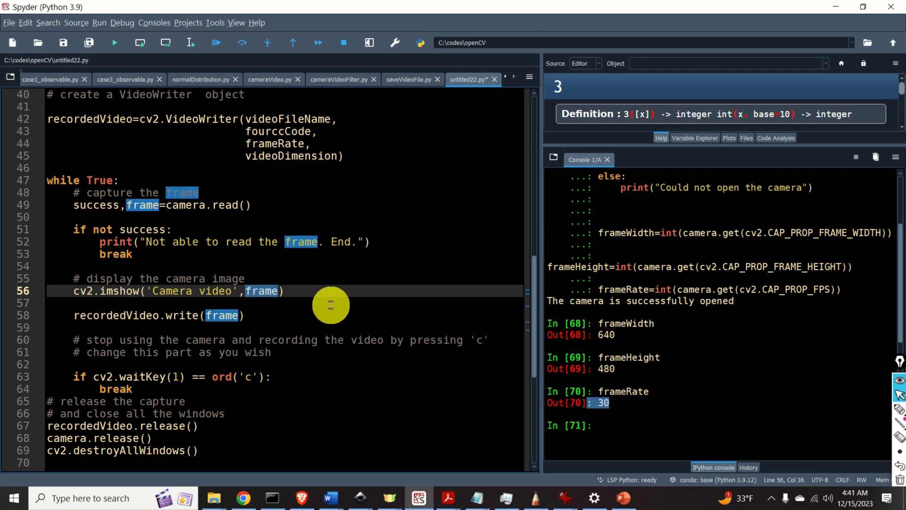
pyautogui.moveTo(320, 306)
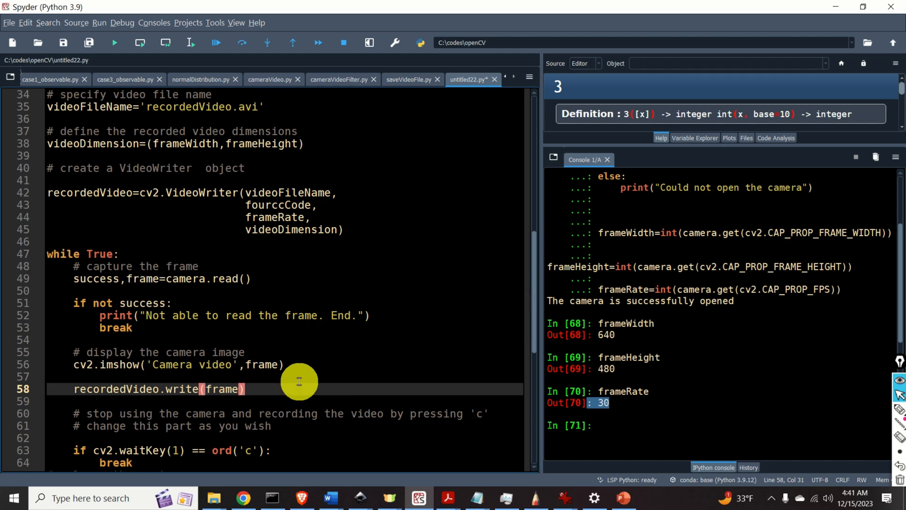
pyautogui.moveTo(105, 113)
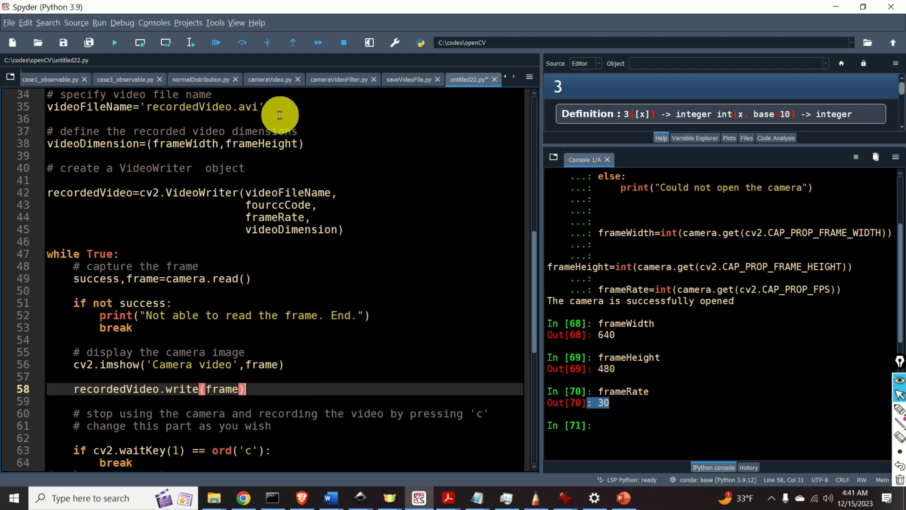
pyautogui.scroll(-3)
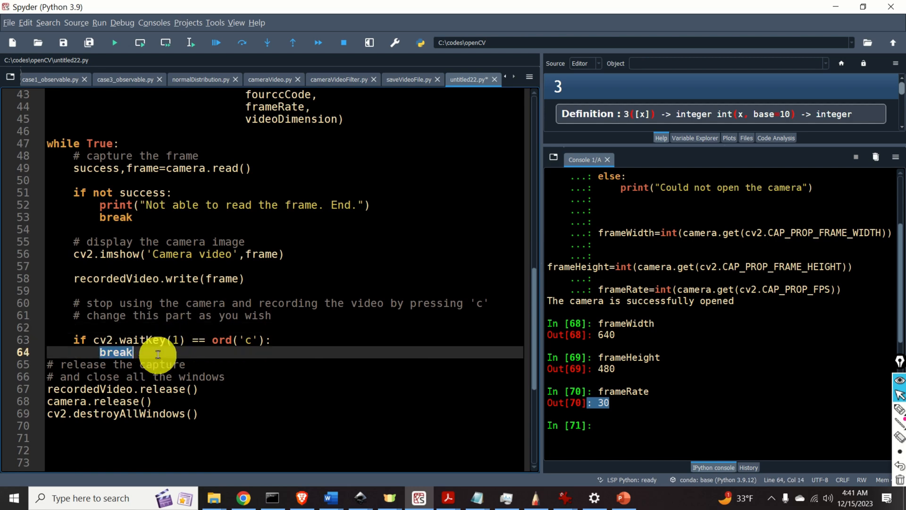
pyautogui.moveTo(156, 352); pyautogui.dragTo(230, 339)
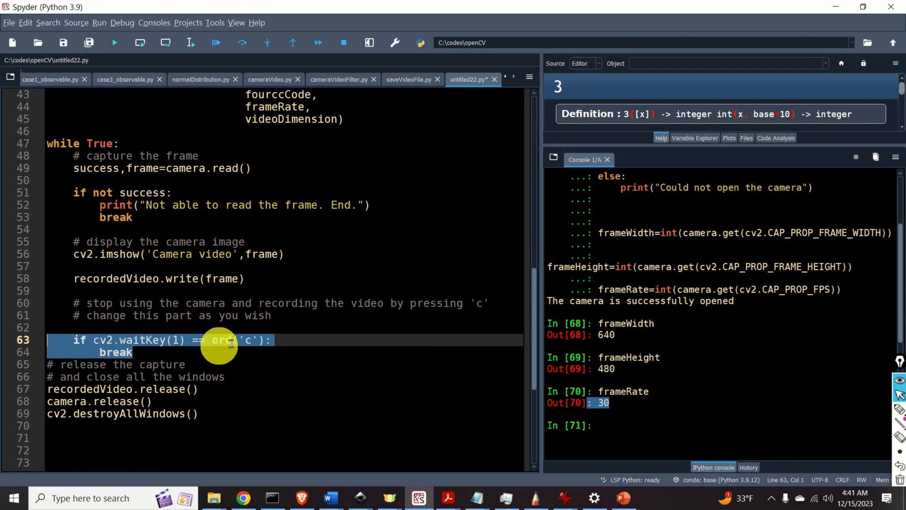
pyautogui.moveTo(391, 324)
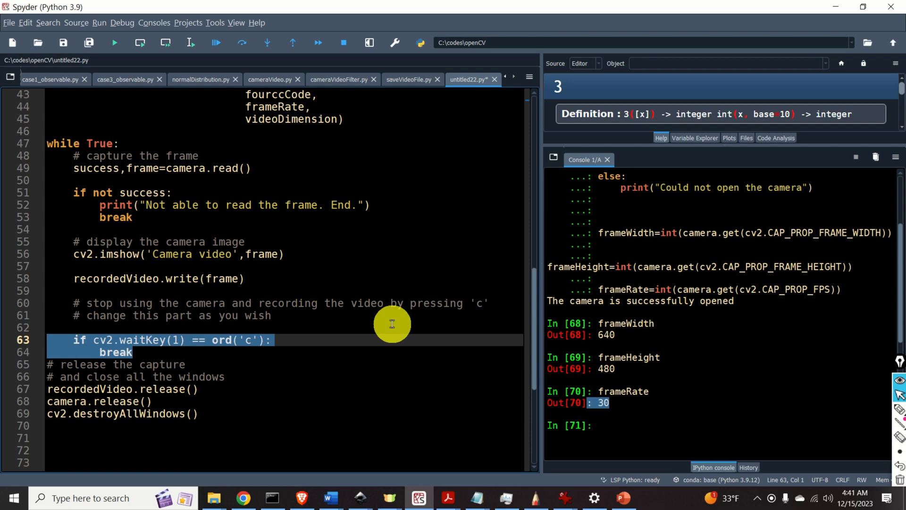
pyautogui.moveTo(294, 334)
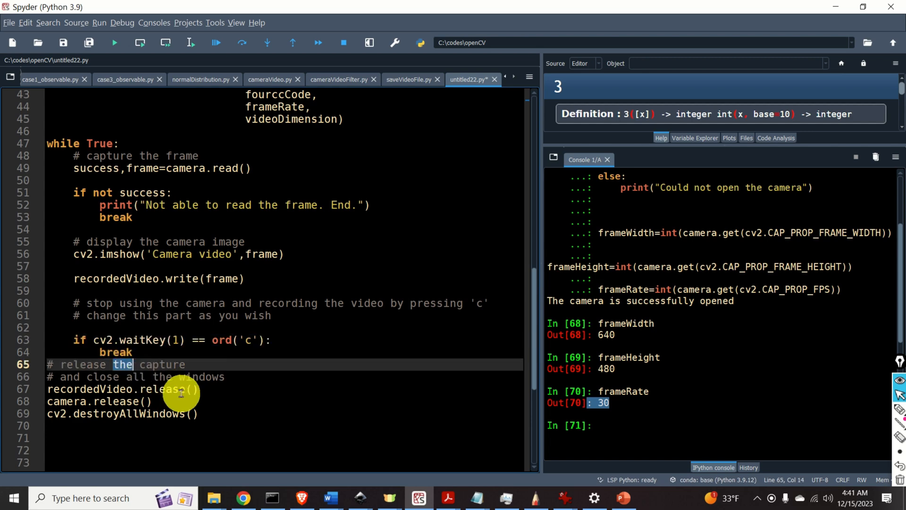
pyautogui.doubleClick(162, 365)
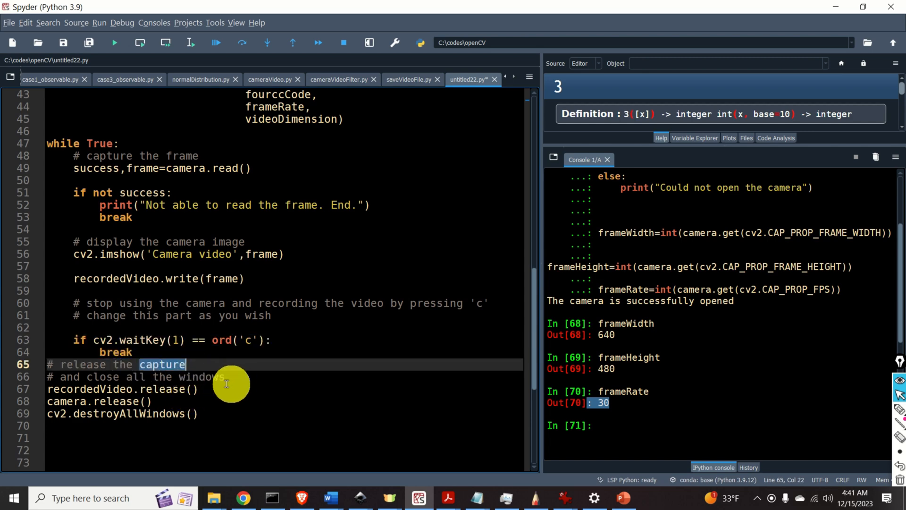
pyautogui.click(184, 389)
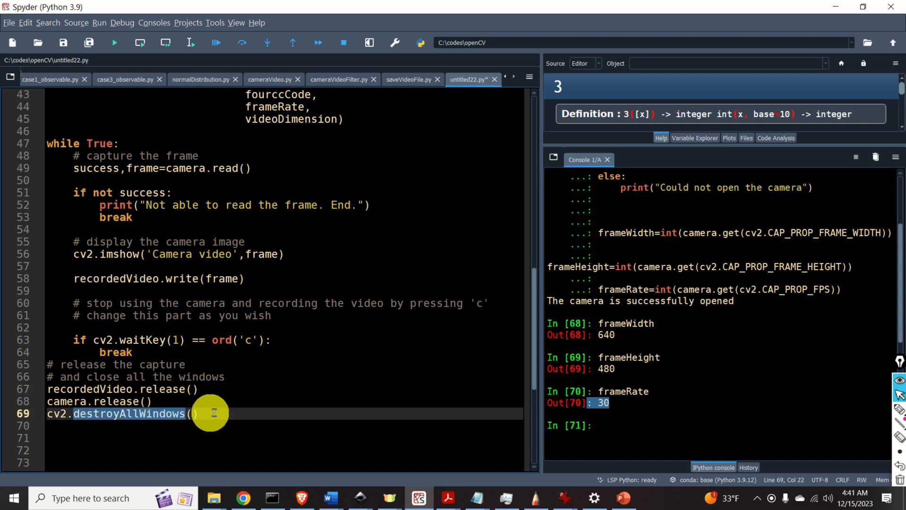
pyautogui.moveTo(262, 418)
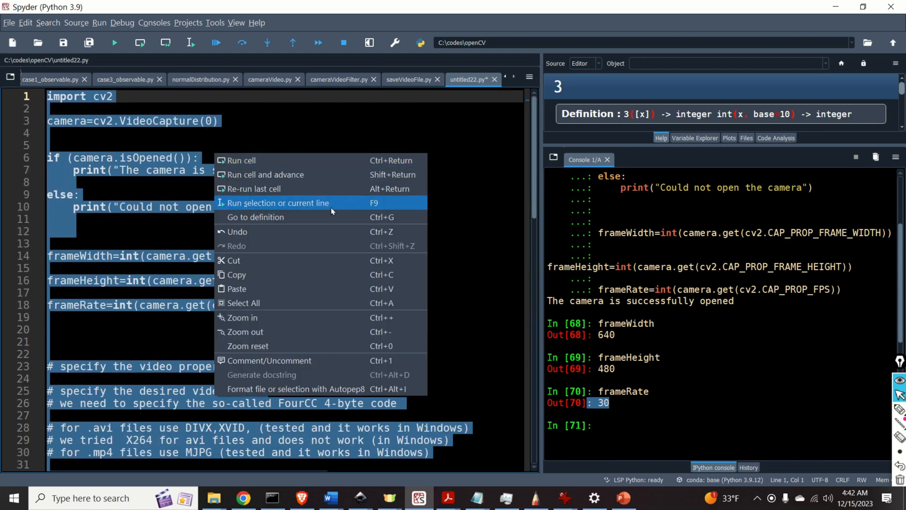
# Run the whole selected webcam recording script in the console
pyautogui.click(278, 202)
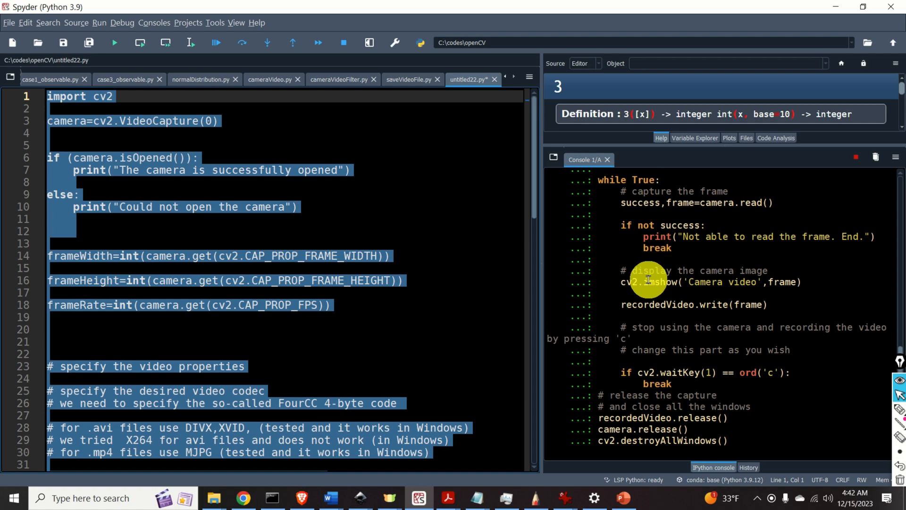
pyautogui.click(114, 43)
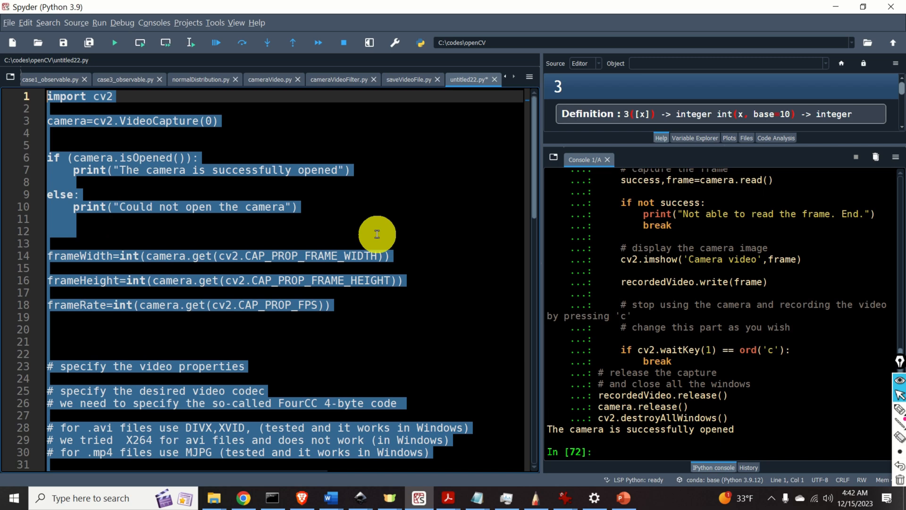
pyautogui.moveTo(638, 407)
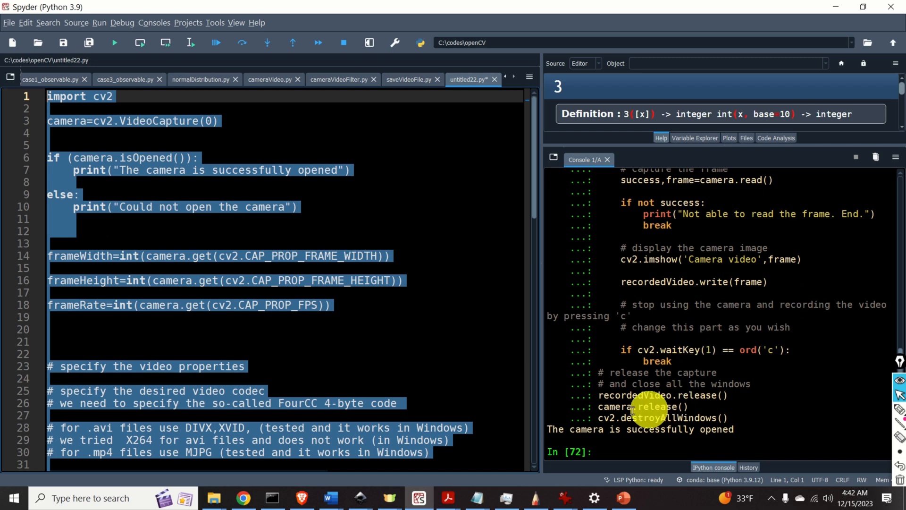
pyautogui.click(213, 121)
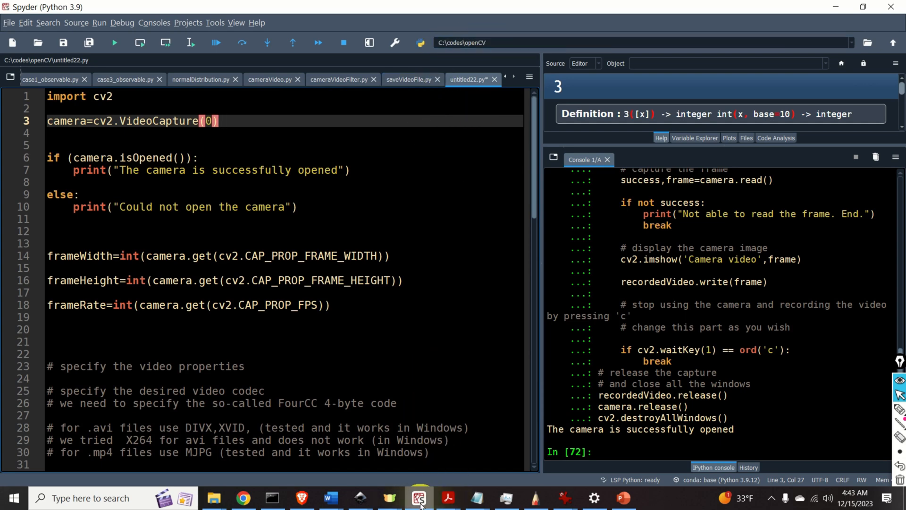
# In File Explorer, select the newly written 3.3 MB recordedVideo.avi
pyautogui.click(219, 498)
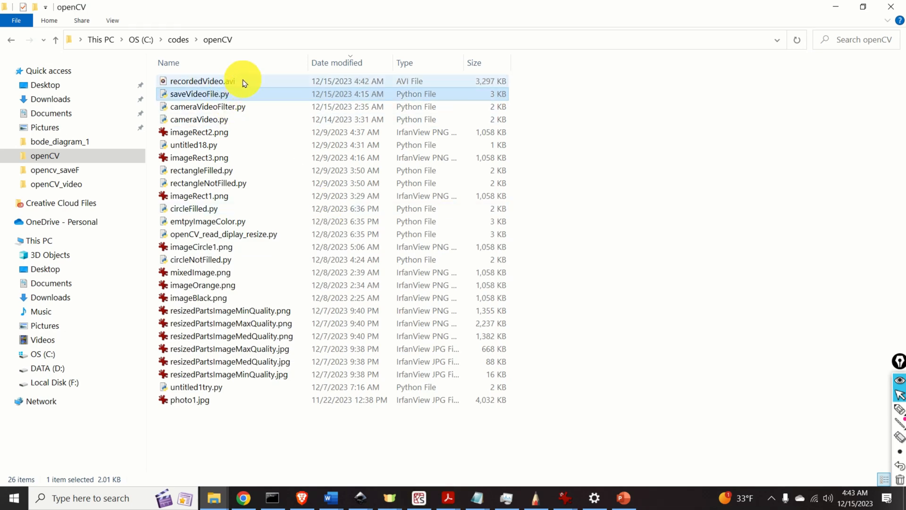
pyautogui.click(203, 81)
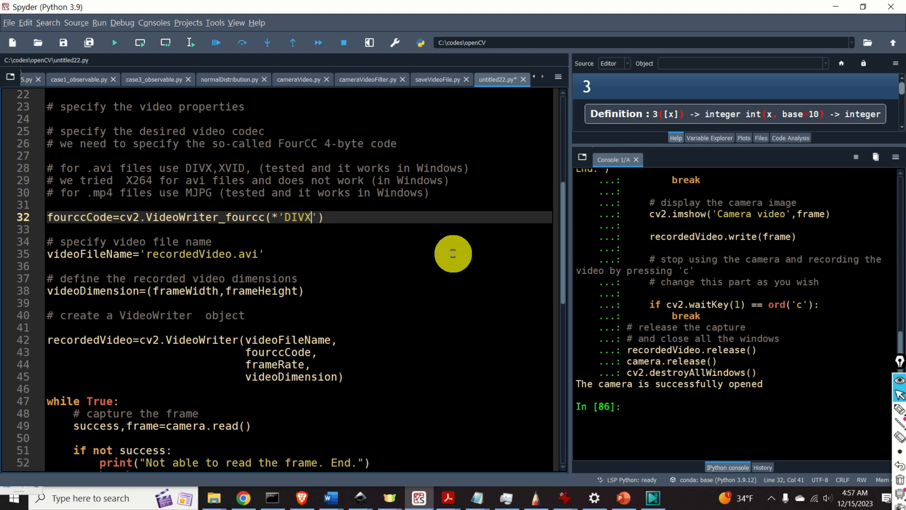
# Swap the DIVX codec for MJPG and the extension to .mp4, then prepare to run the script
pyautogui.doubleClick(198, 193)
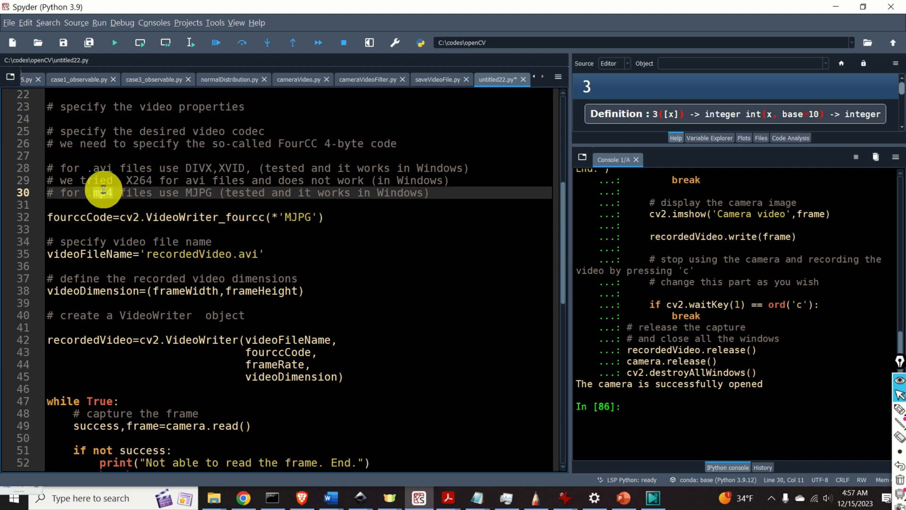
pyautogui.click(246, 254)
pyautogui.write('mp4')
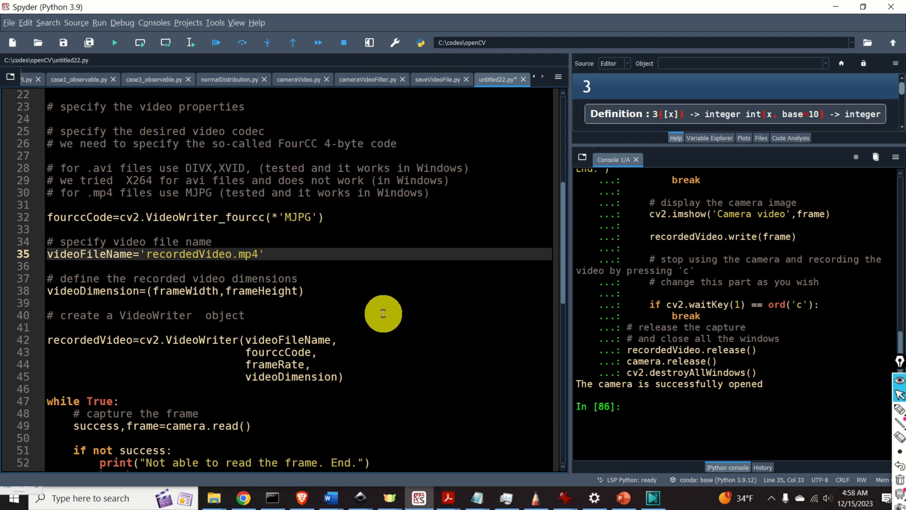
pyautogui.click(245, 315)
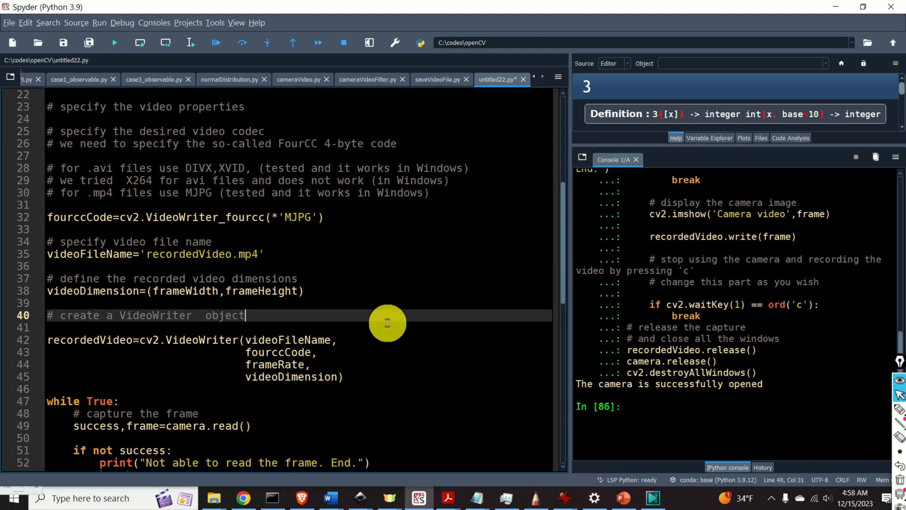
pyautogui.rightClick(387, 323)
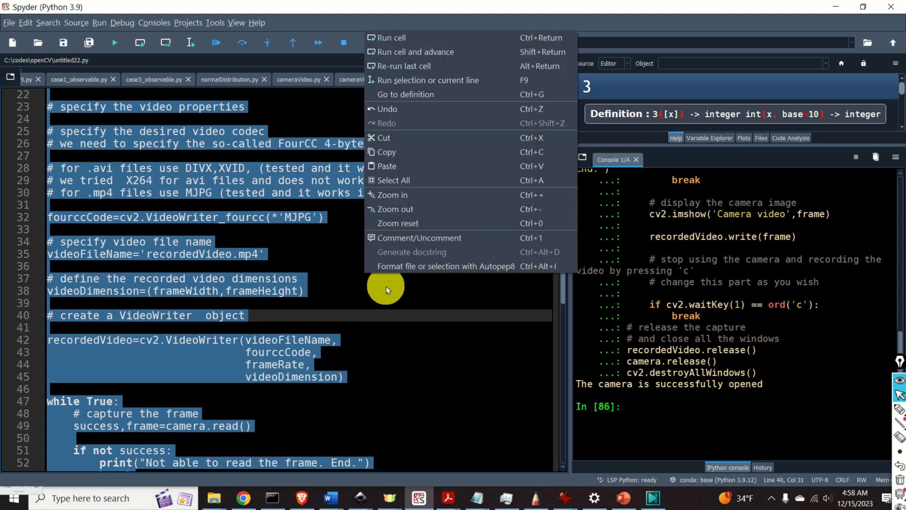
pyautogui.moveTo(503, 85)
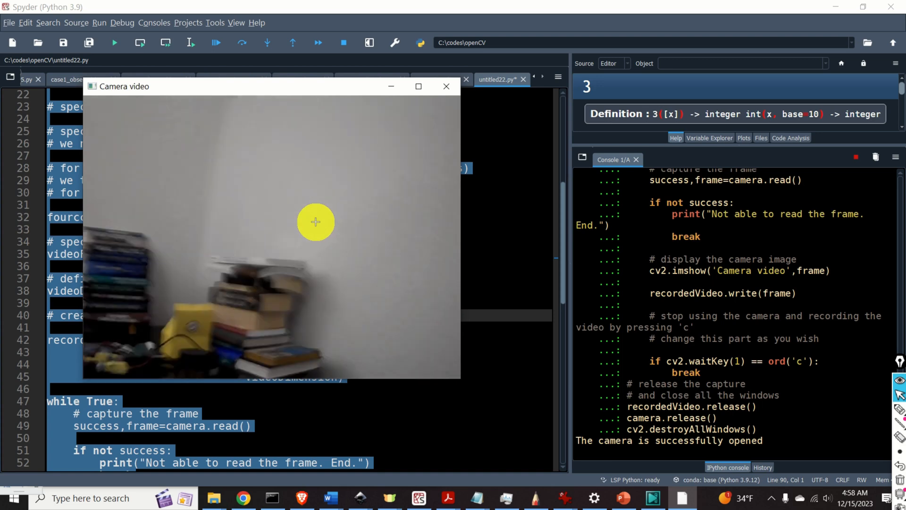
pyautogui.moveTo(297, 183)
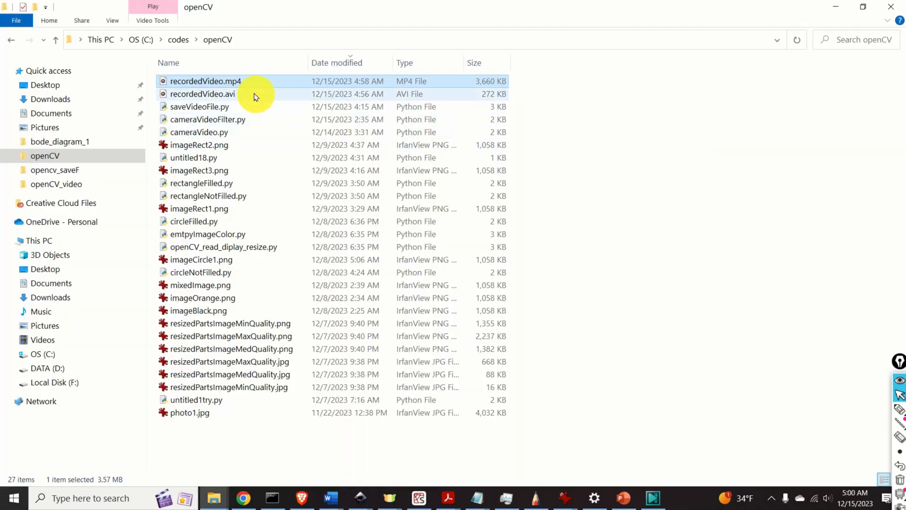
pyautogui.moveTo(252, 87)
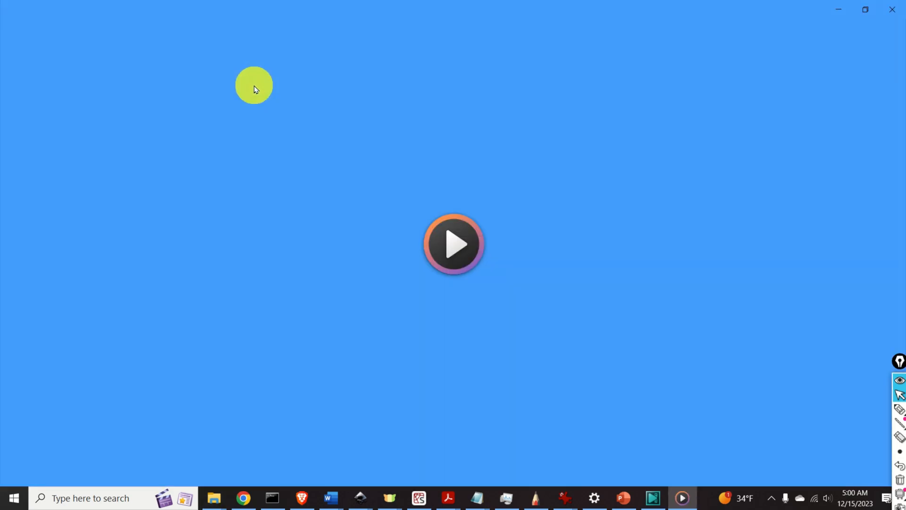
# Dismiss Media Player after it reports recordedVideo.mp4's mp4v encoding as unsupported
pyautogui.click(454, 247)
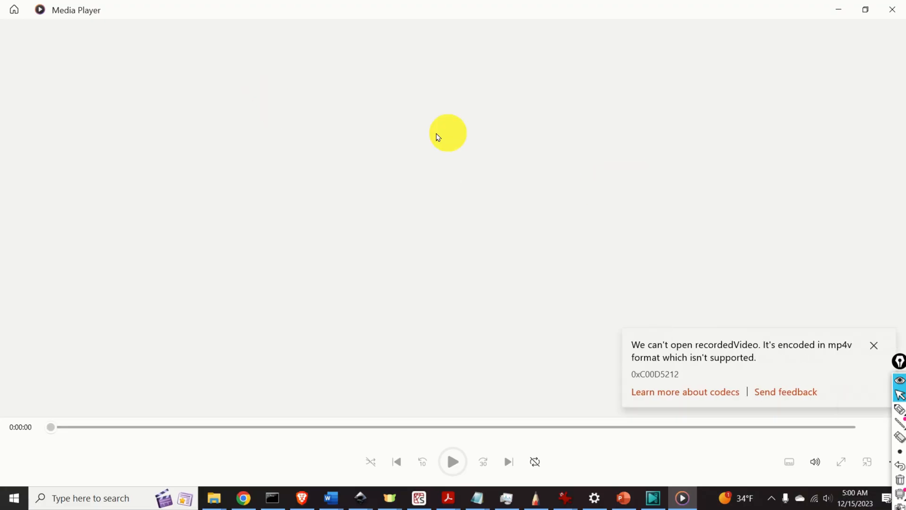
pyautogui.moveTo(504, 258)
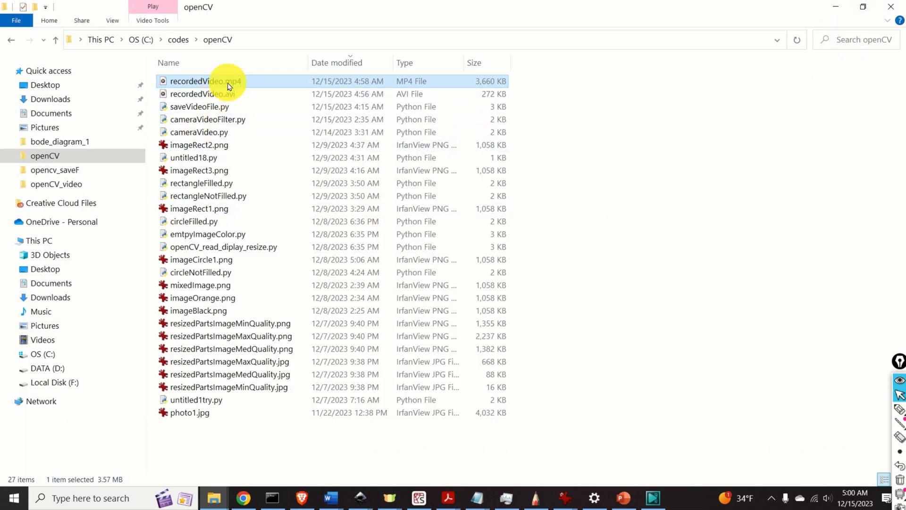
# Open recordedVideo.mp4 with VLC media player and watch the recorded webcam footage
pyautogui.rightClick(204, 81)
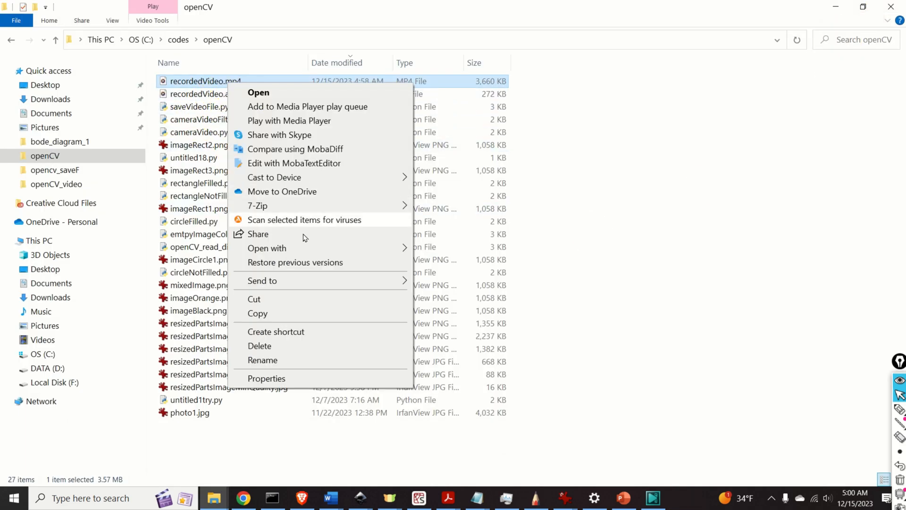
pyautogui.click(267, 248)
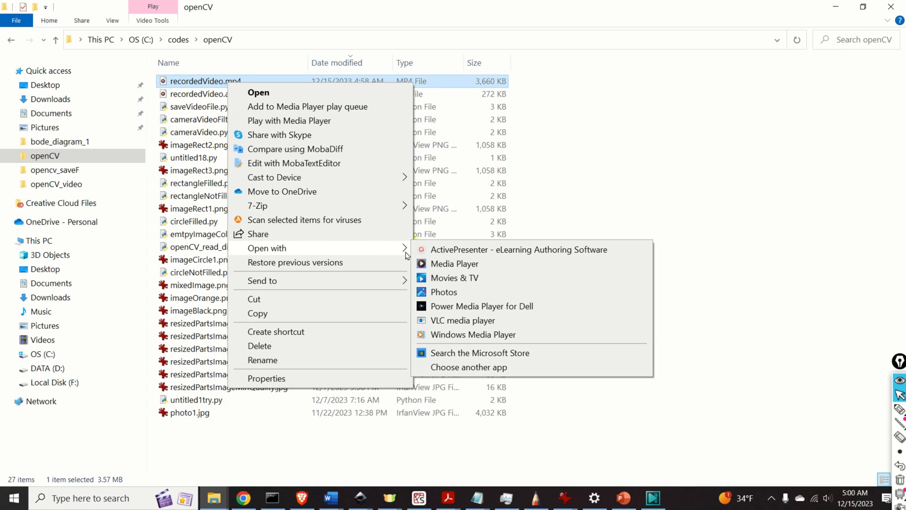
pyautogui.moveTo(460, 323)
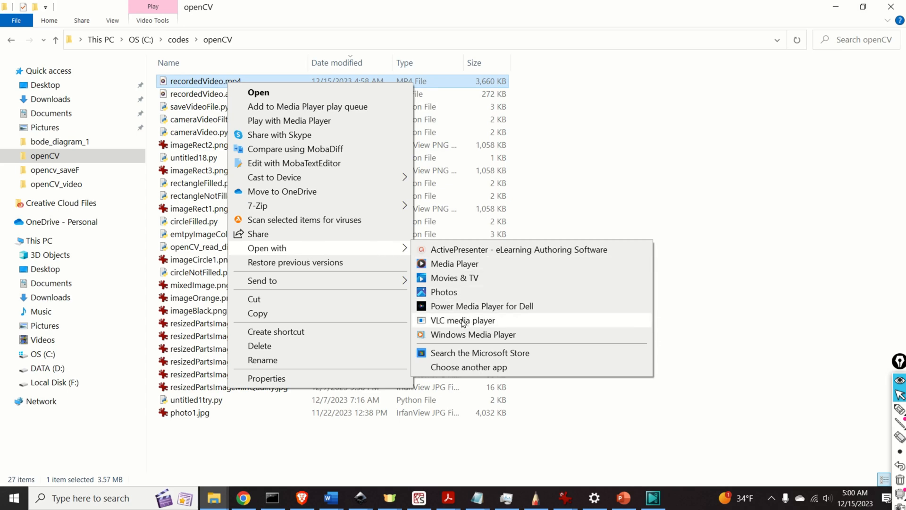
pyautogui.click(461, 320)
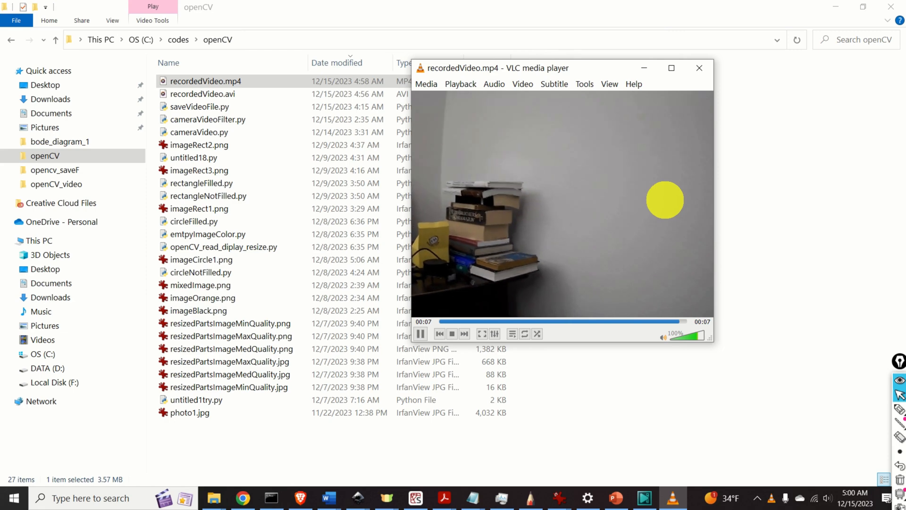
pyautogui.click(451, 333)
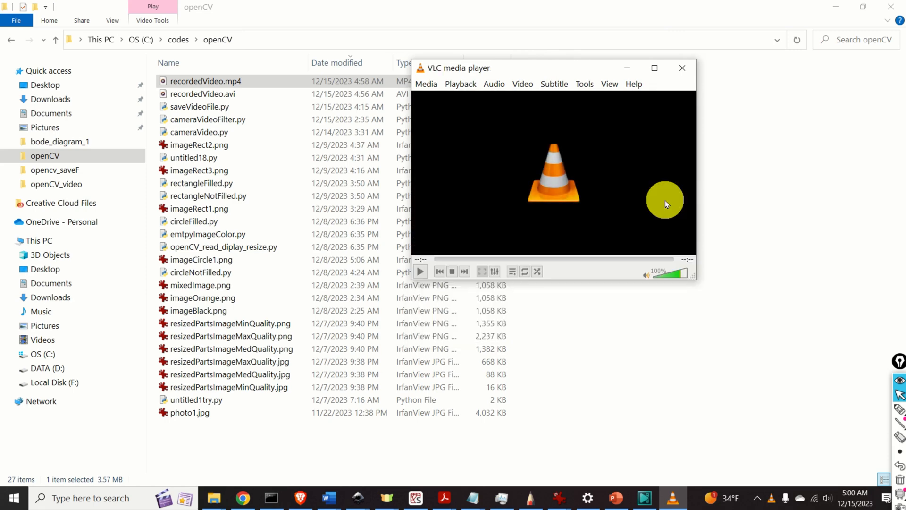